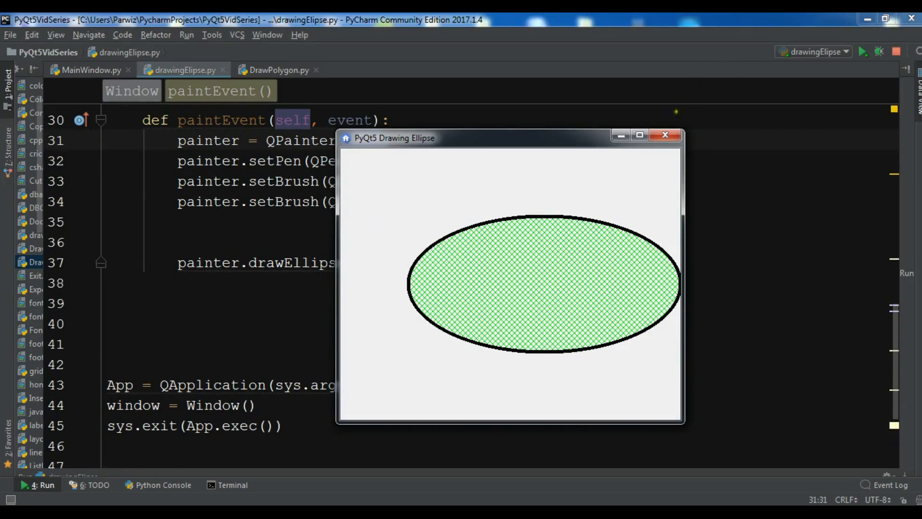
# Copy the PyQt5 window boilerplate from MainWindow.py into the empty DrawPolygon.py
pyautogui.click(279, 70)
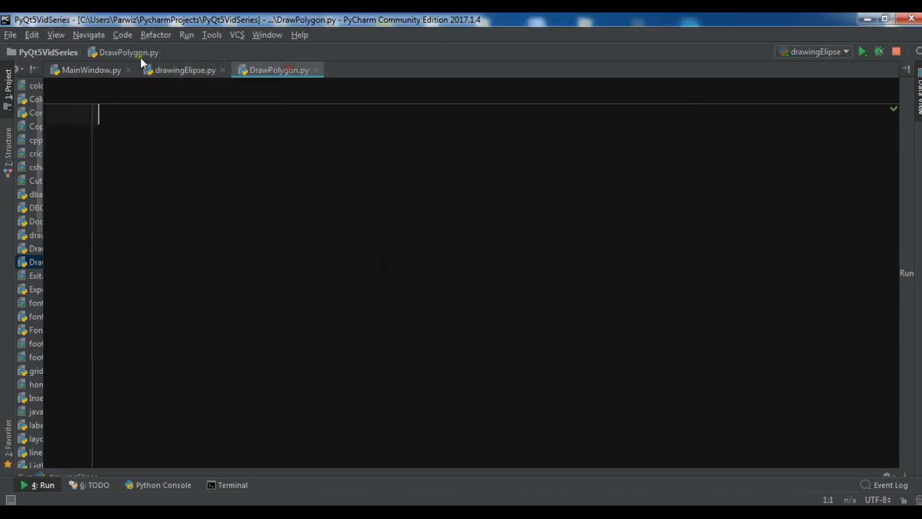
pyautogui.click(91, 70)
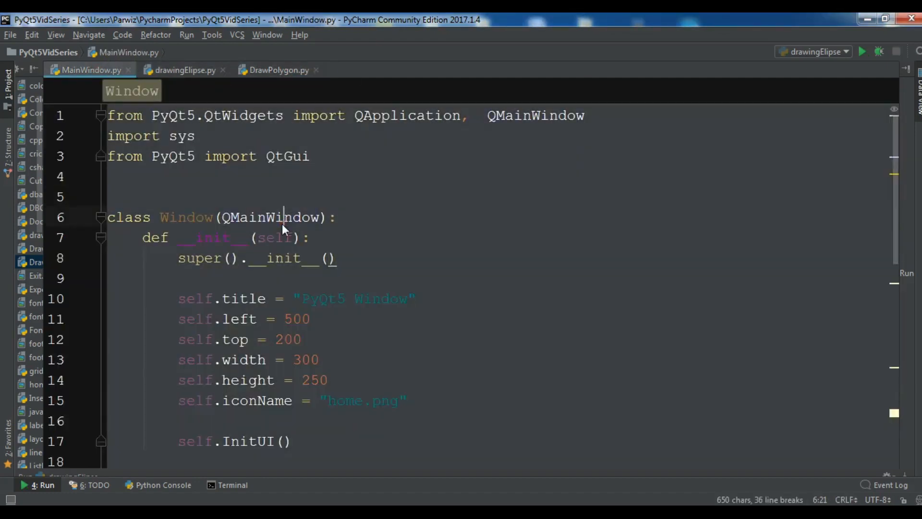
pyautogui.click(276, 70)
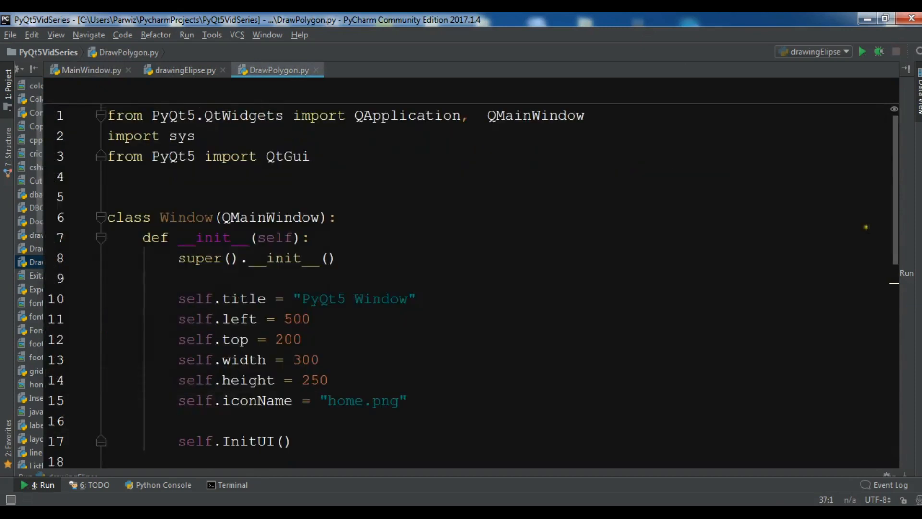
# Change the window title to 'PyQt5 Draw Polygon' and set width 600, height 500
pyautogui.doubleClick(380, 298)
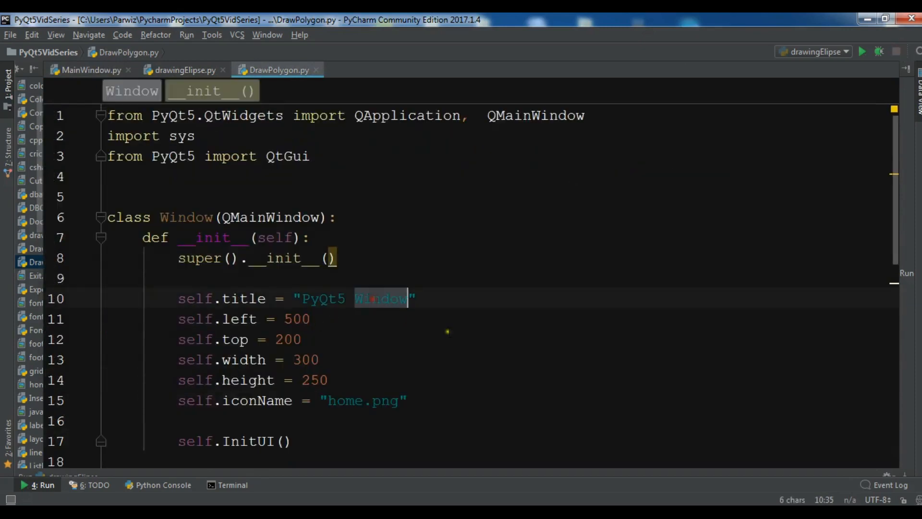
pyautogui.write('Draw P')
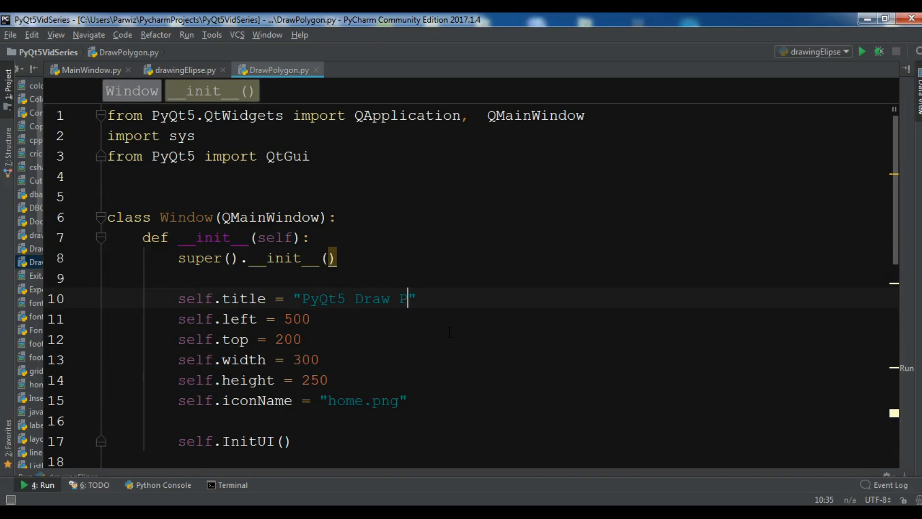
pyautogui.write('olygon')
pyautogui.click(249, 360)
pyautogui.write('6')
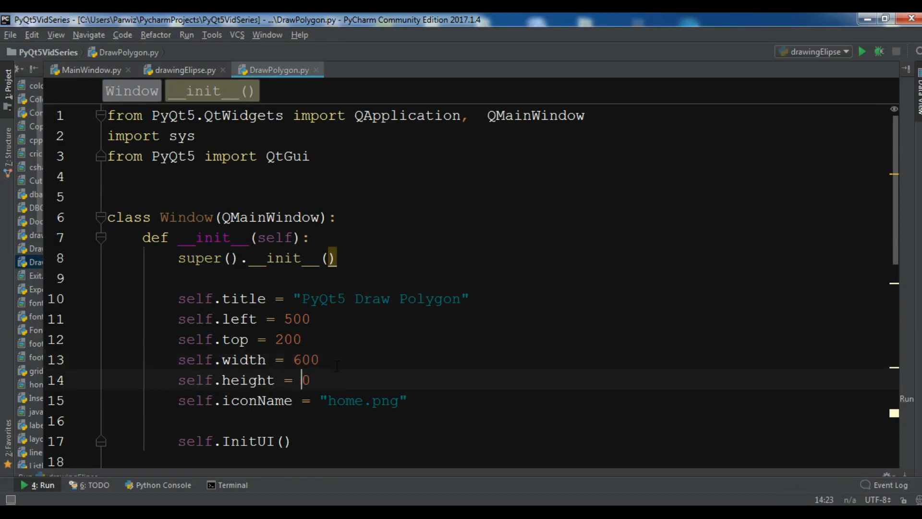
pyautogui.write('500')
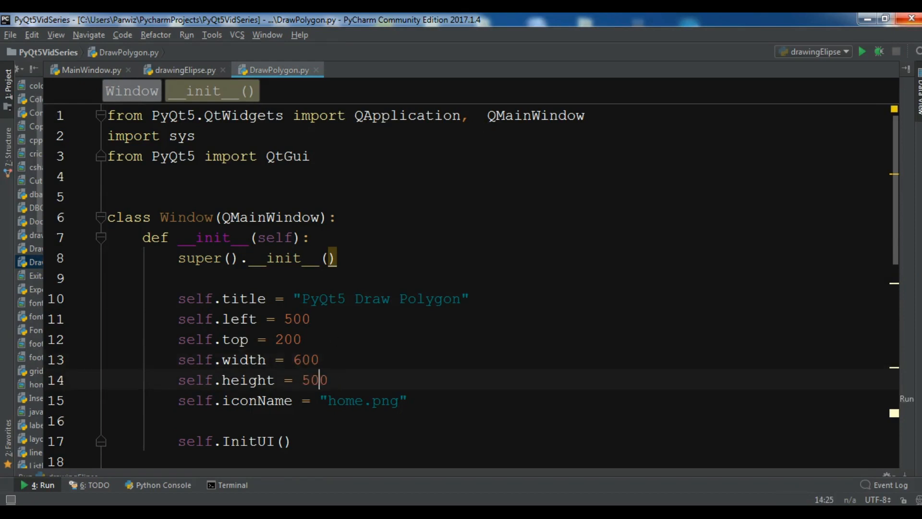
# Start a def paintEvent(self, event): method below InitUI
pyautogui.scroll(-3)
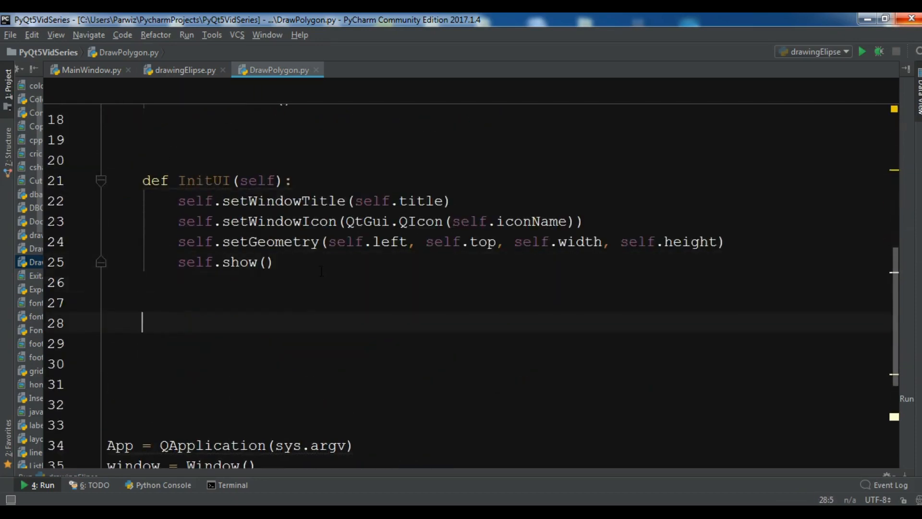
pyautogui.write('def paintEvent(self, *):')
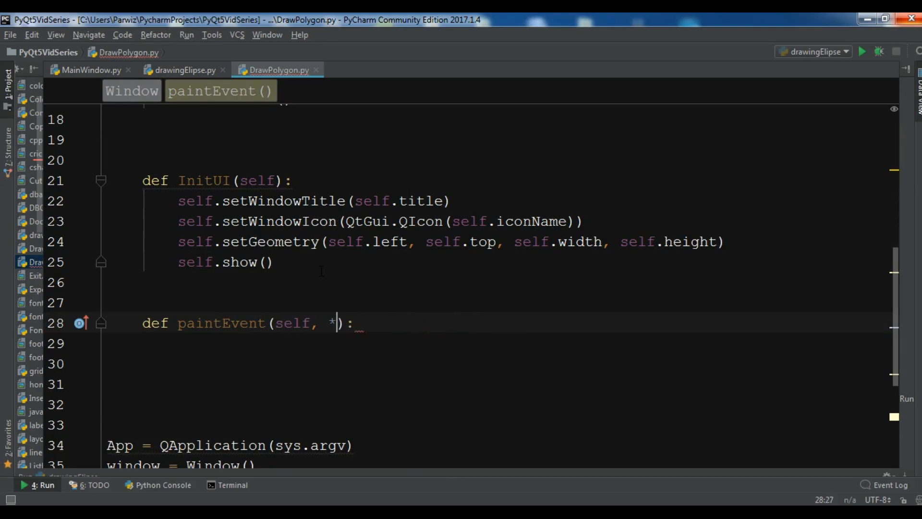
pyautogui.write('event')
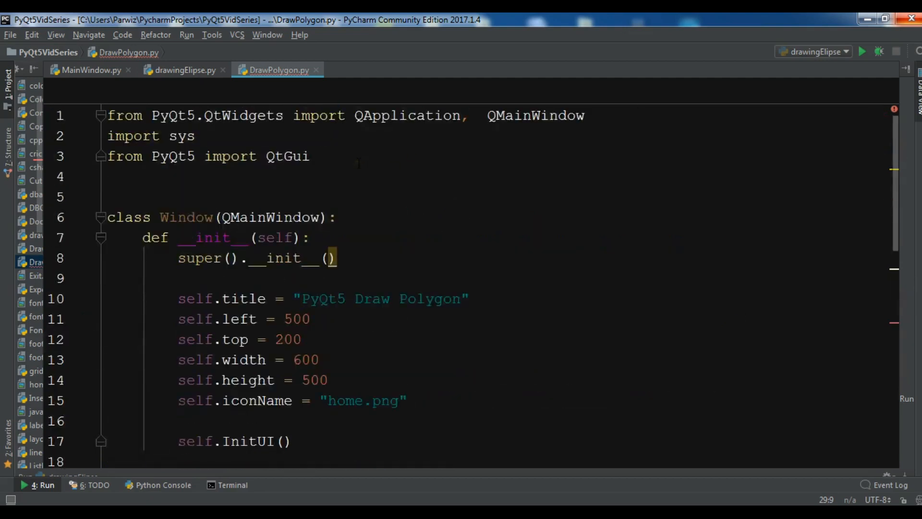
# Add 'from PyQt5.QtGui import QPainter, QBrush, QPen' below the existing imports
pyautogui.write('from')
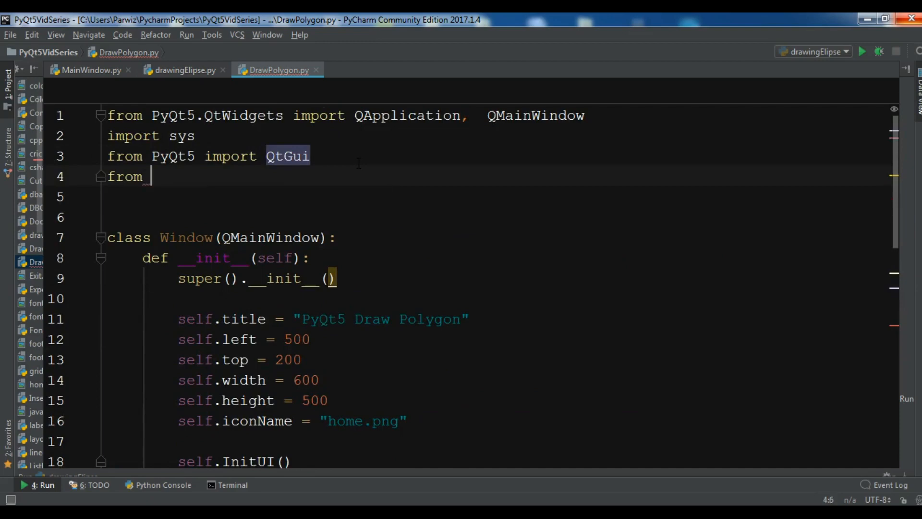
pyautogui.write('PyQt5.')
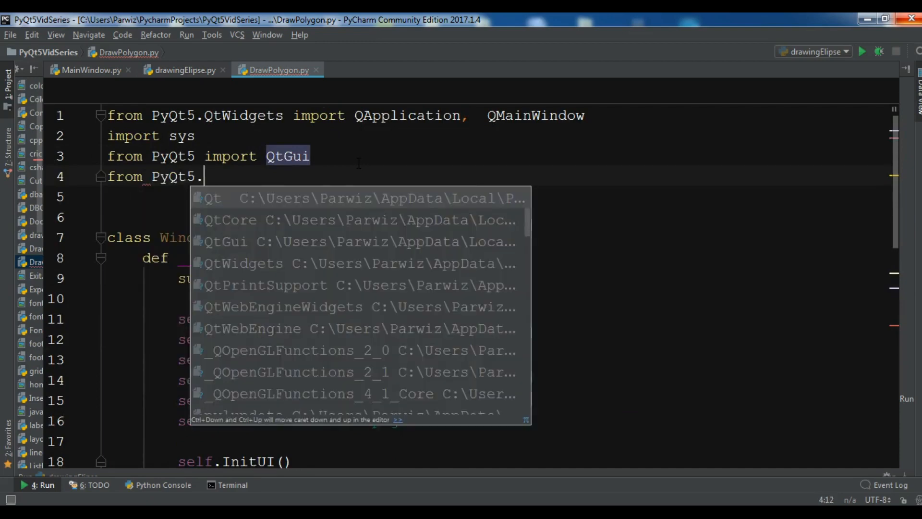
pyautogui.write('QtGui import')
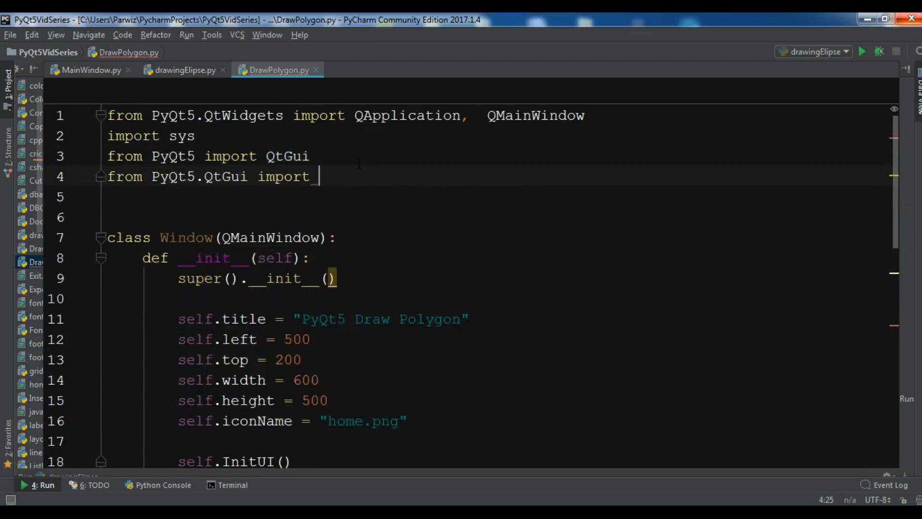
pyautogui.write('QPainter, QBr')
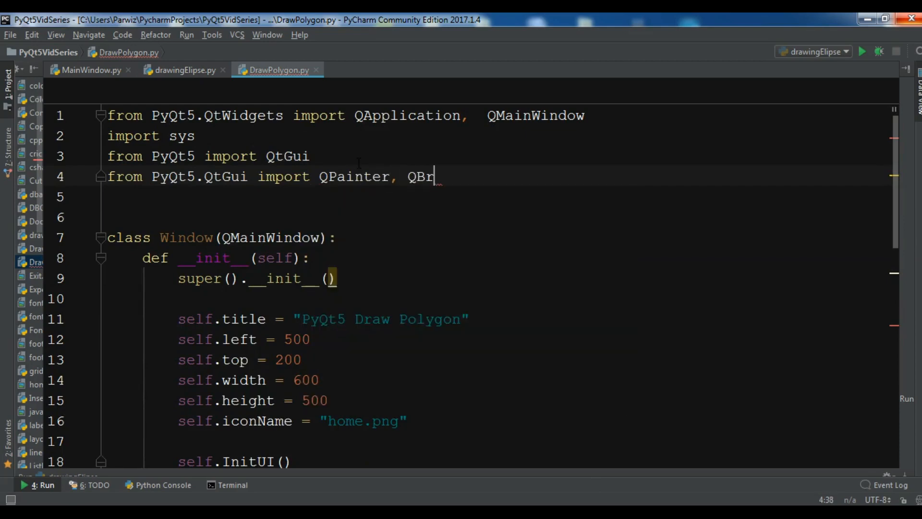
pyautogui.write('ush, QPen')
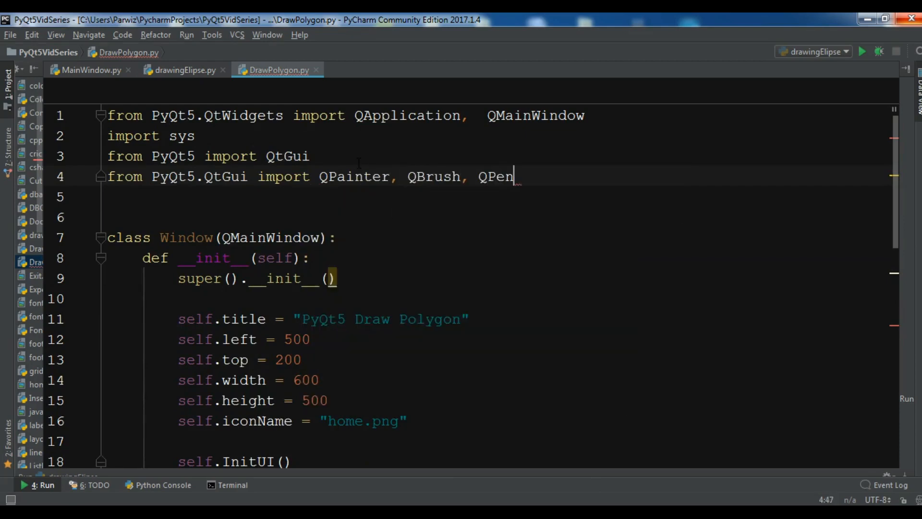
# Add 'from PyQt5.QtCore import Qt' to the imports
pyautogui.doubleClick(495, 176)
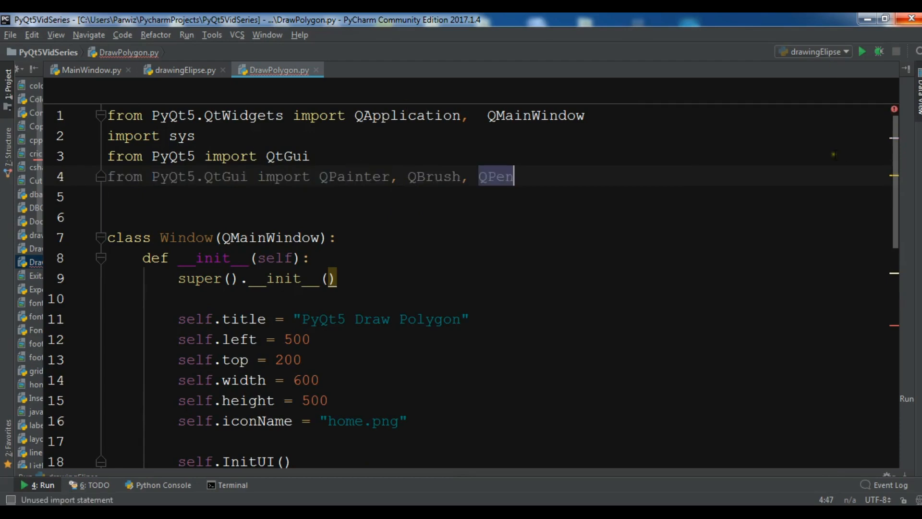
pyautogui.write('from PyQt5.')
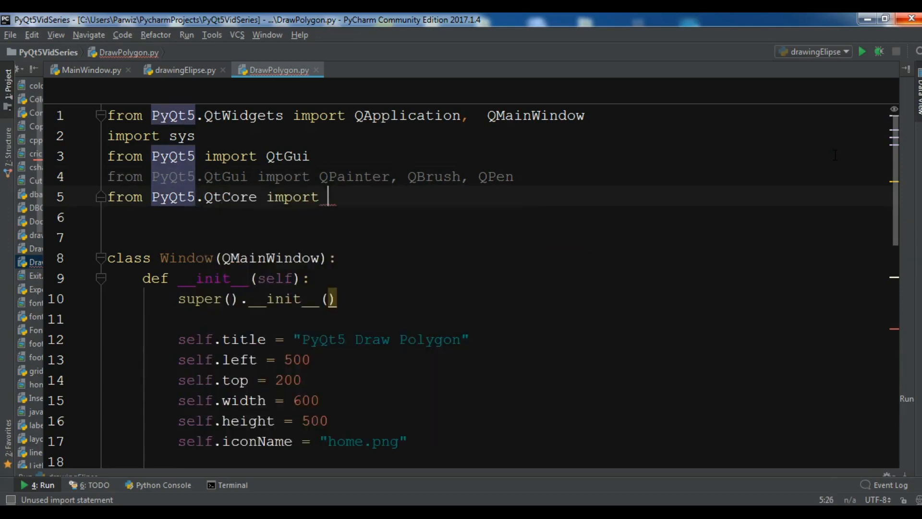
pyautogui.write('Qt')
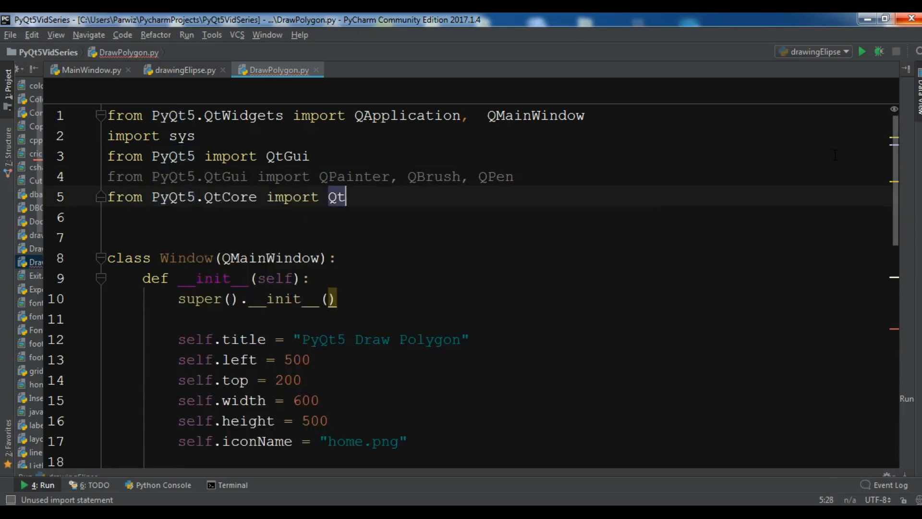
pyautogui.scroll(-3)
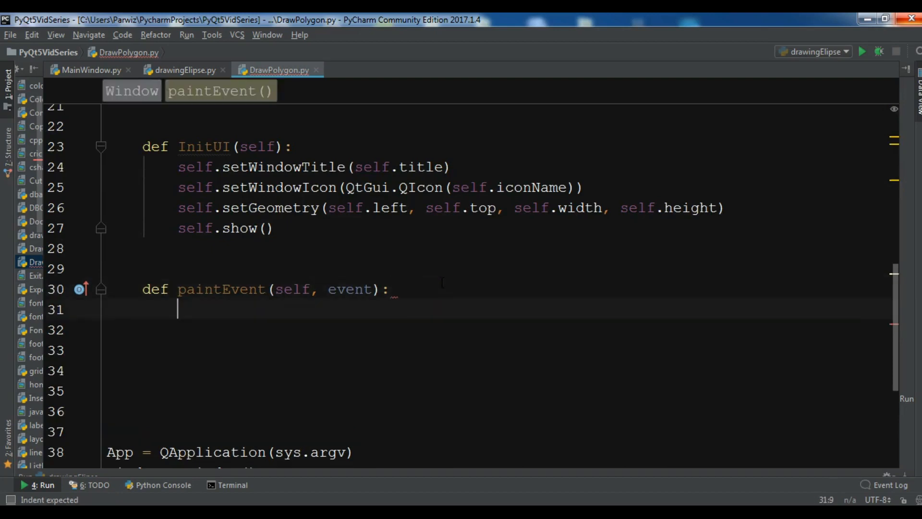
# Create painter = QPainter(self) at the start of paintEvent
pyautogui.write('painter = q')
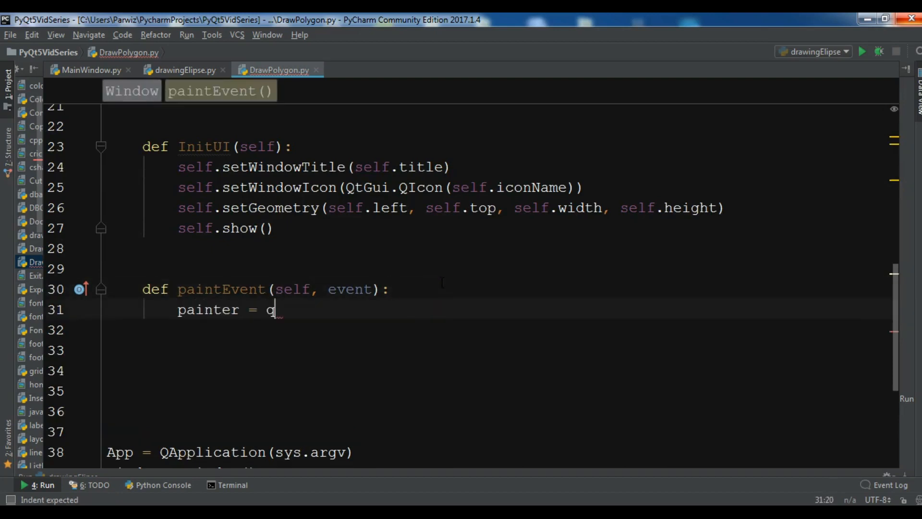
pyautogui.press('backspace')
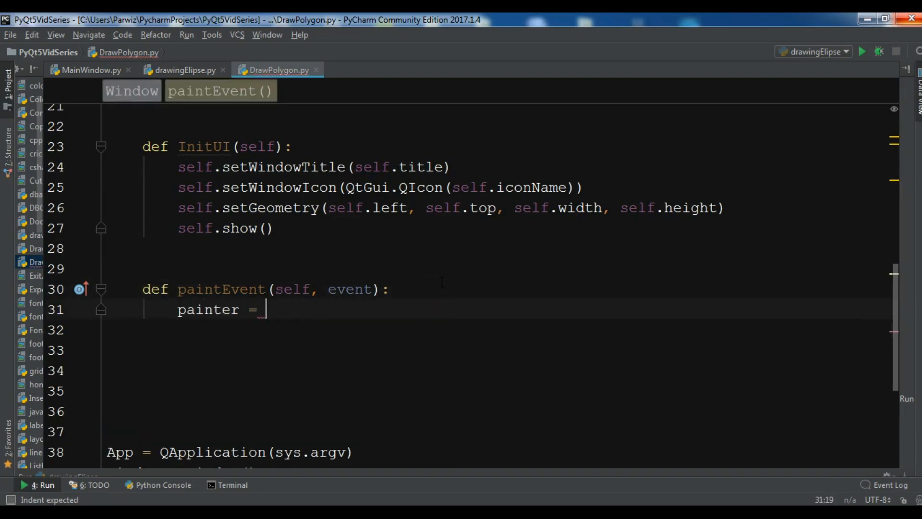
pyautogui.write('QPainterT')
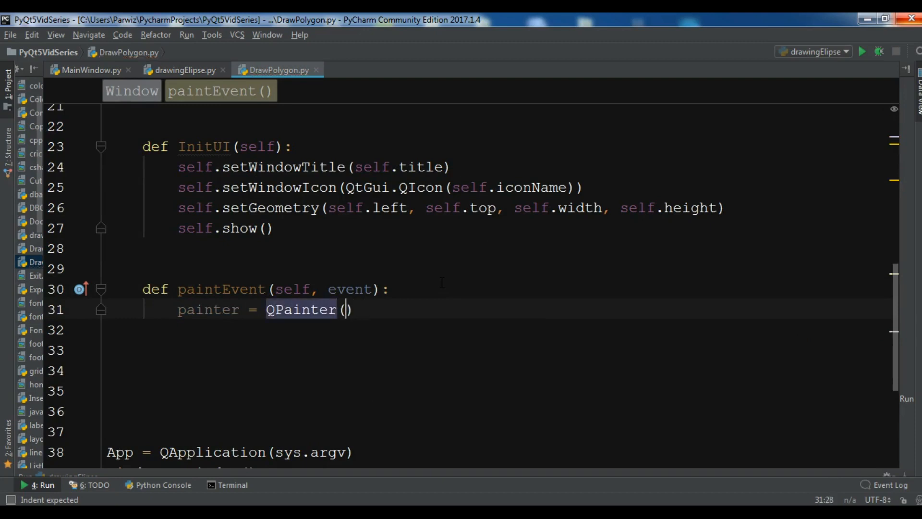
pyautogui.write('this')
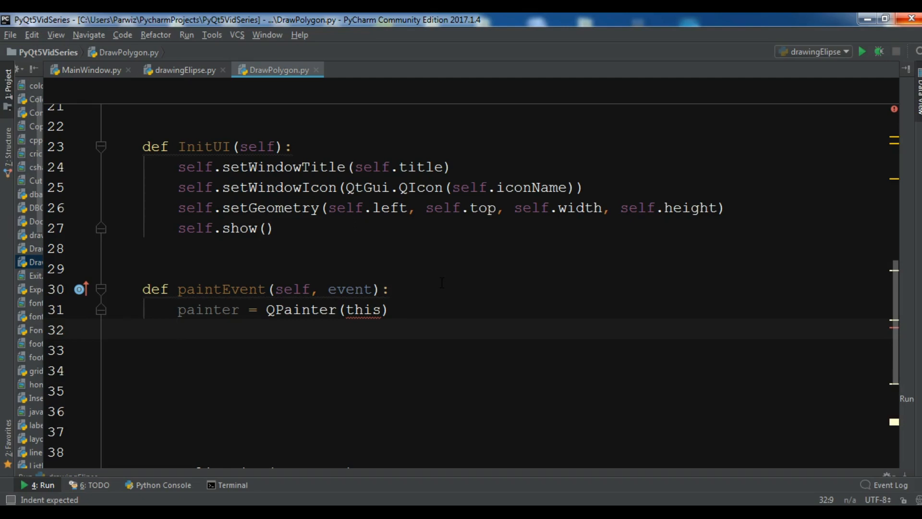
pyautogui.write('self')
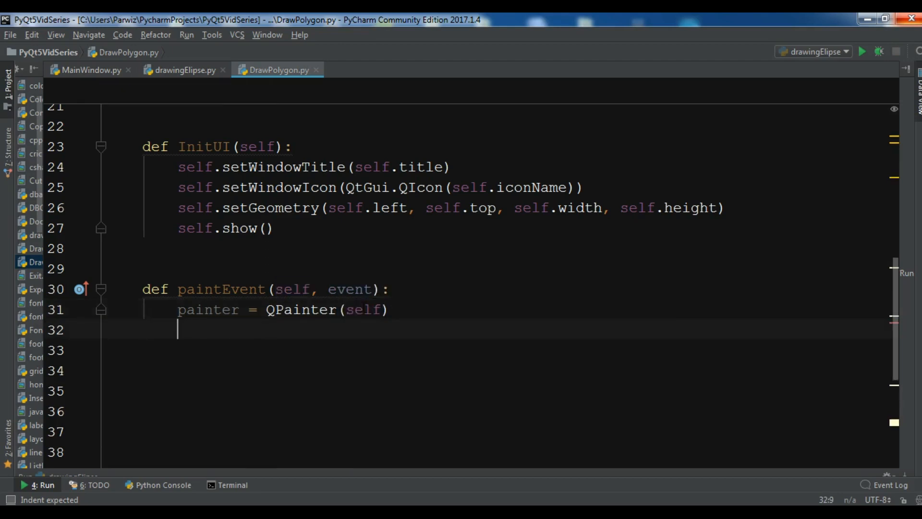
# Set the painter's pen to QPen(Qt.black, 5, Qt.SolidLine)
pyautogui.write('painter.setPen(')
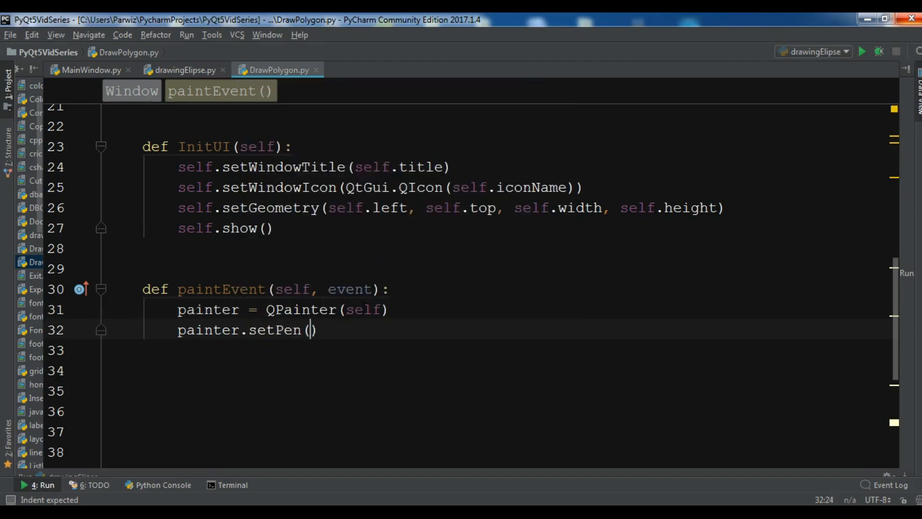
pyautogui.write('QPen(')
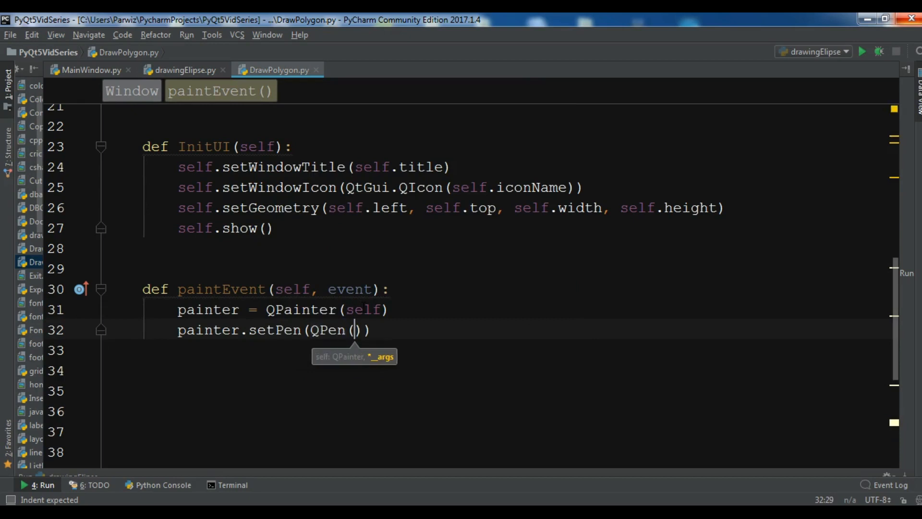
pyautogui.write('Qt.bl')
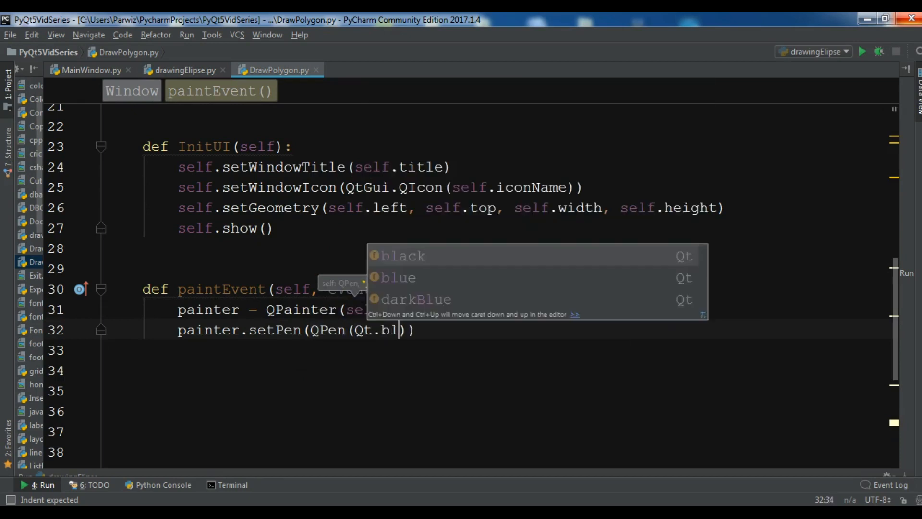
pyautogui.click(404, 255)
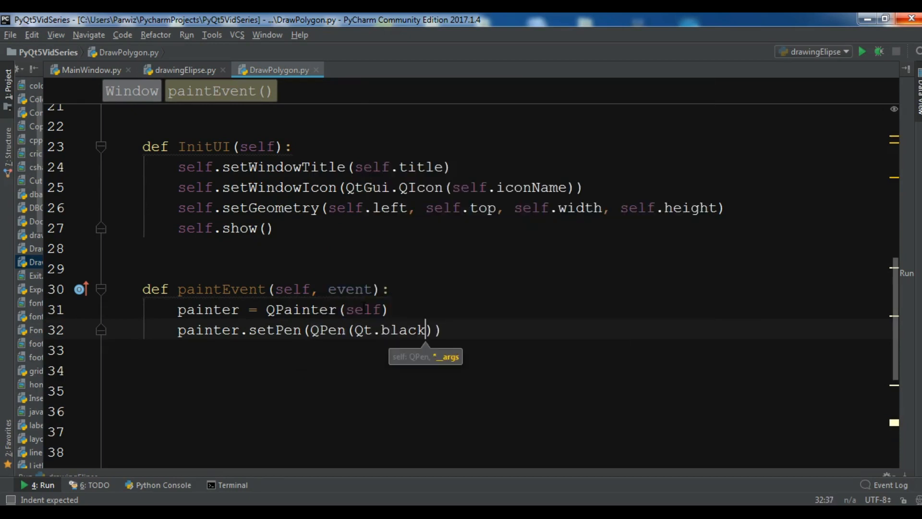
pyautogui.write(', 5')
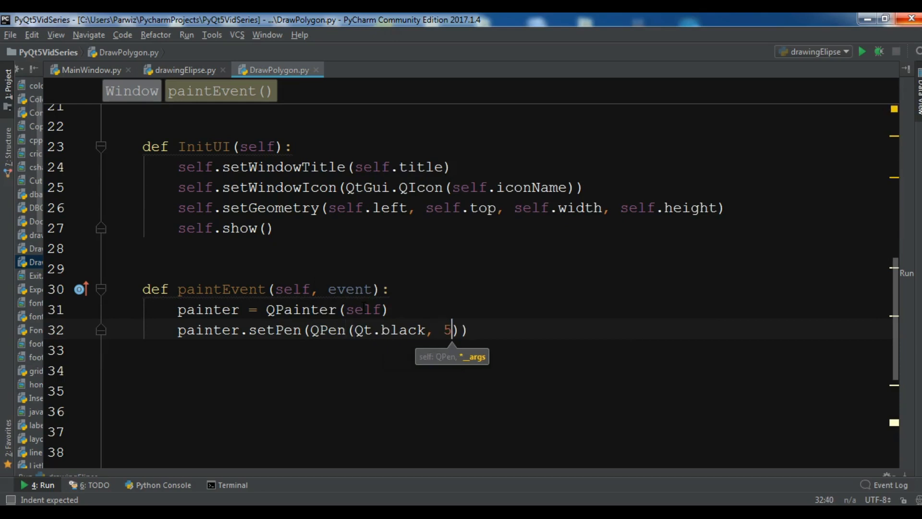
pyautogui.write(', Qt.')
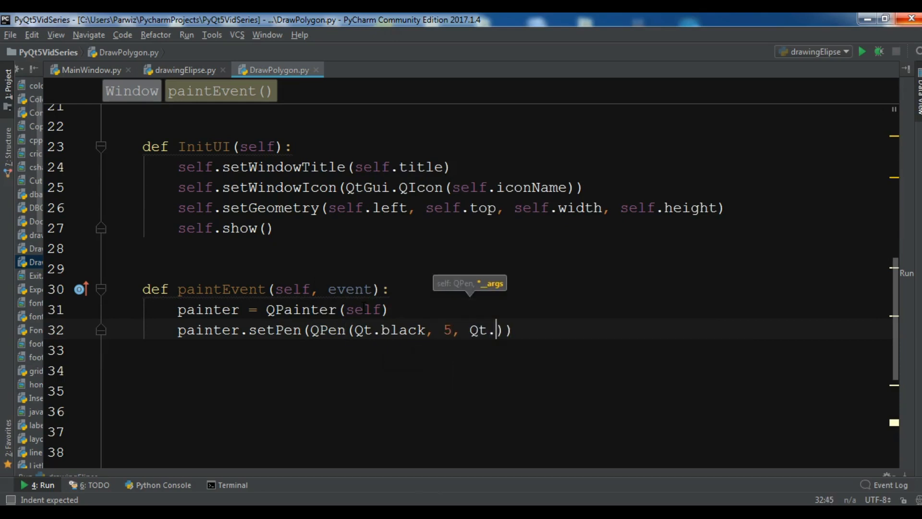
pyautogui.write('Sol')
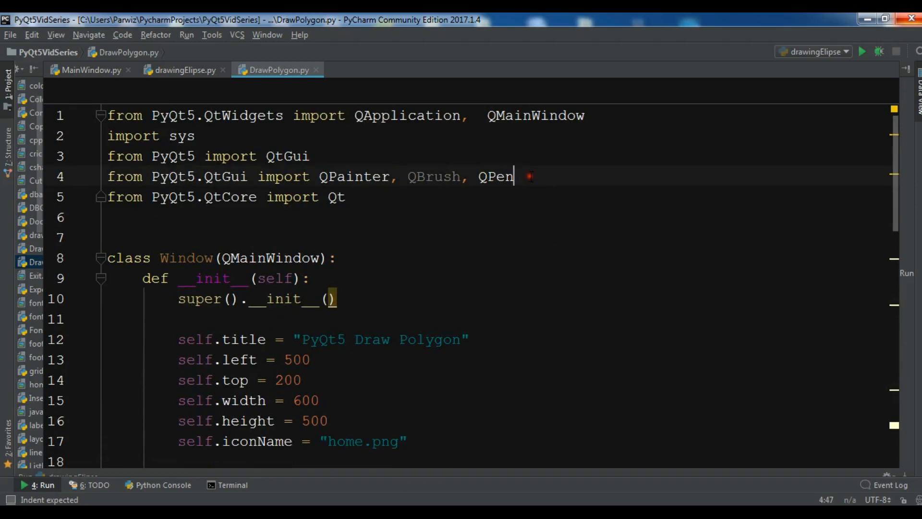
# Append ', QPolygon' to the QtGui import line and ', QPoint' to QtCore
pyautogui.write(', QPo')
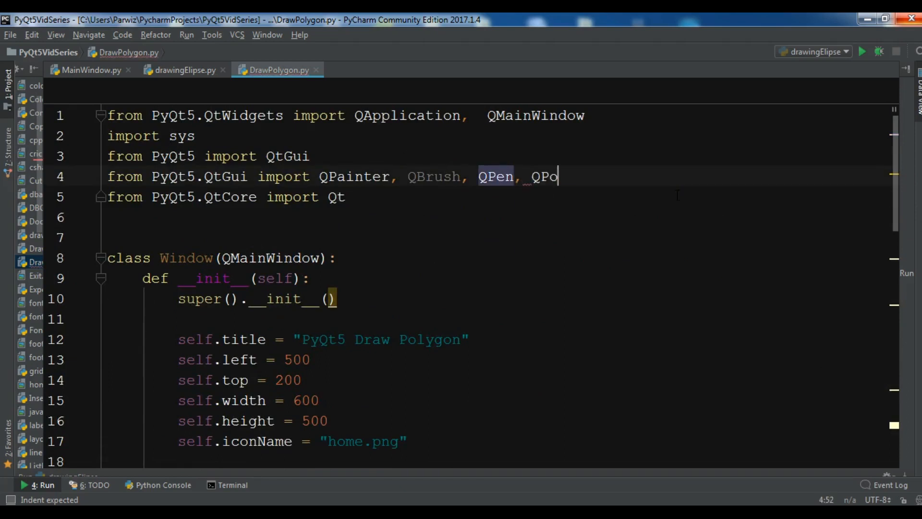
pyautogui.write('lygon')
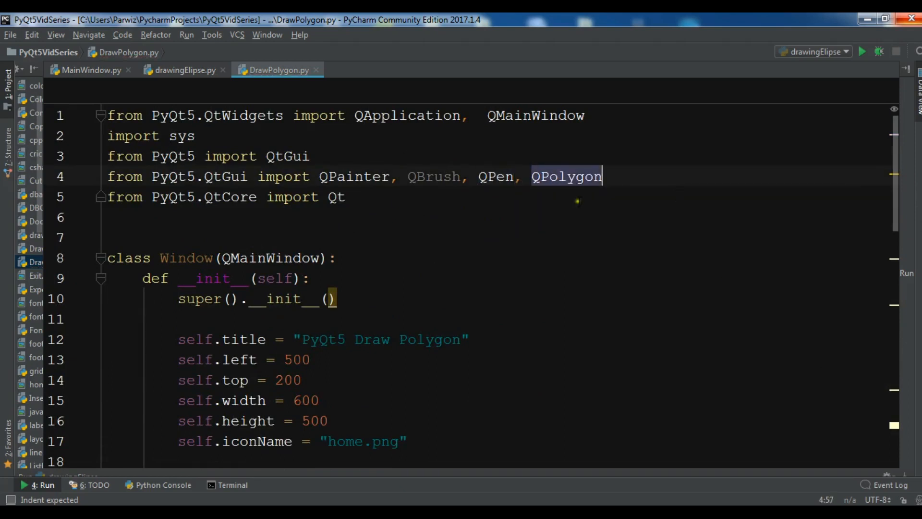
pyautogui.write(', QPo')
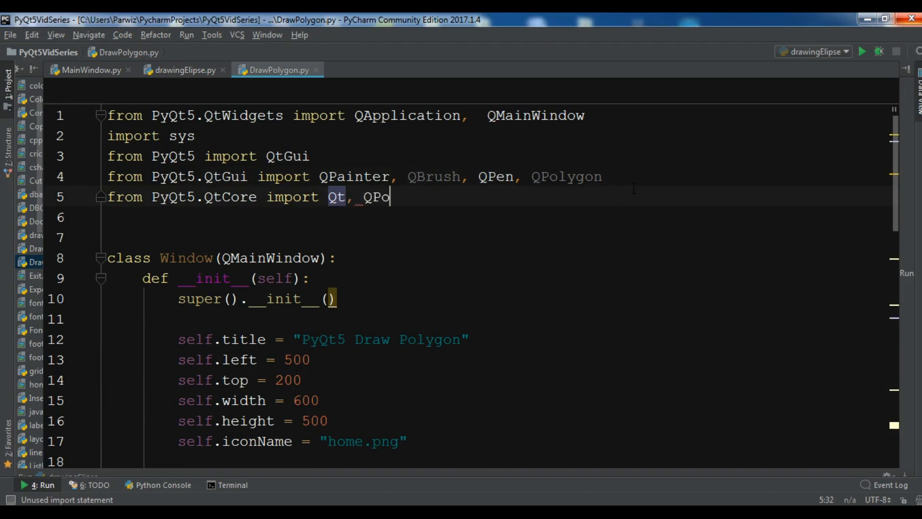
pyautogui.write('int')
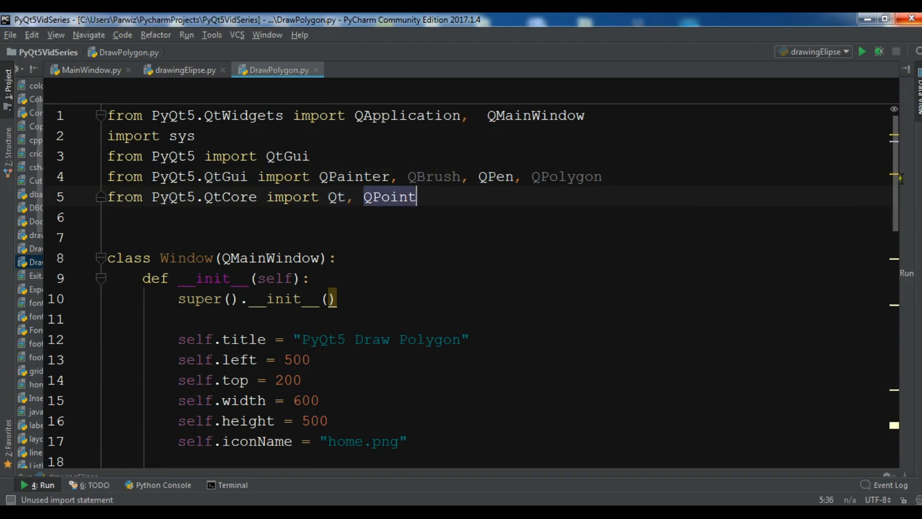
pyautogui.scroll(-3)
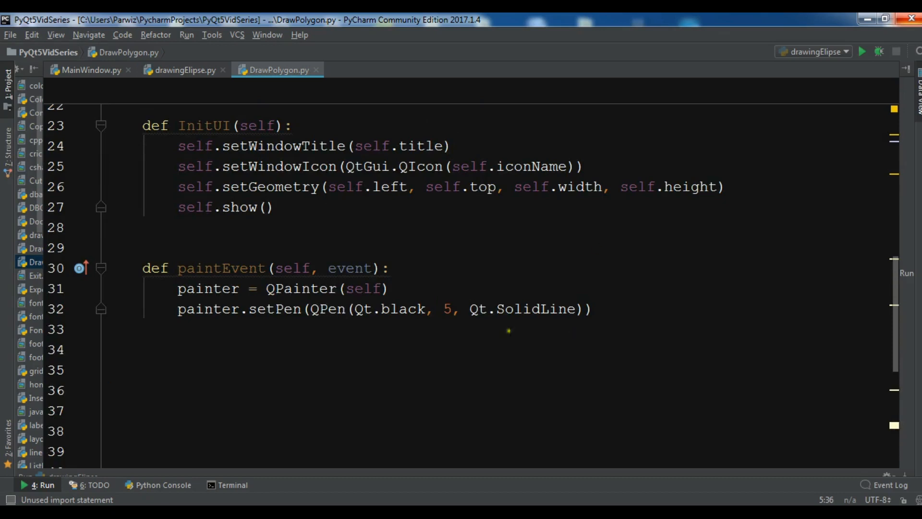
# Start a multi-line point list with QPoint(10,10) and QPoint(10,100)
pyautogui.write('p')
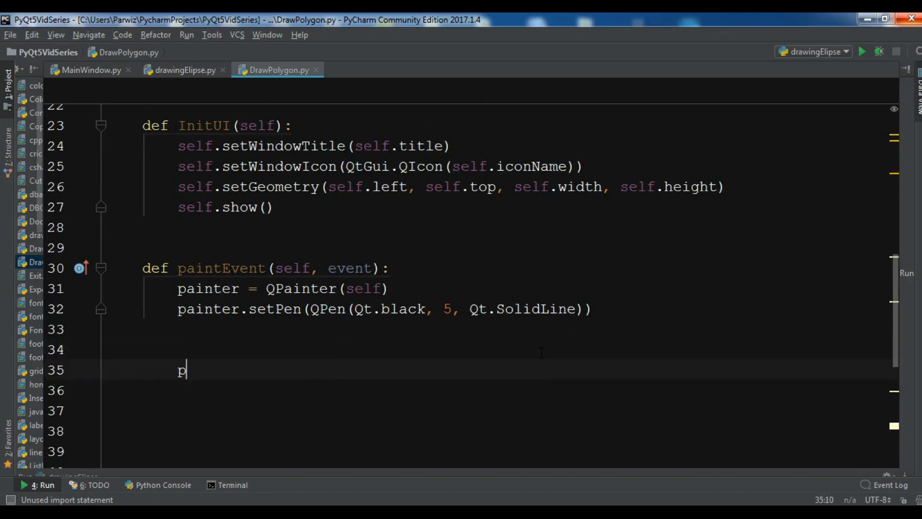
pyautogui.write('oint =')
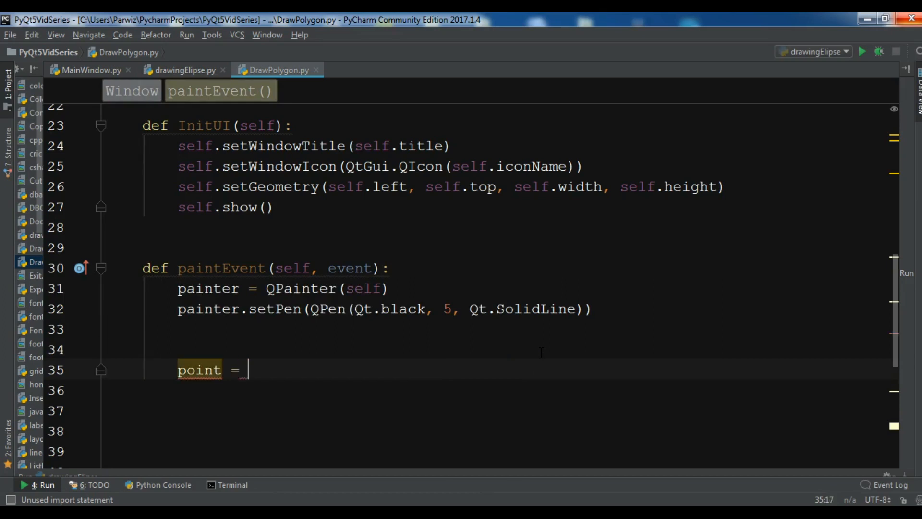
pyautogui.write('(')
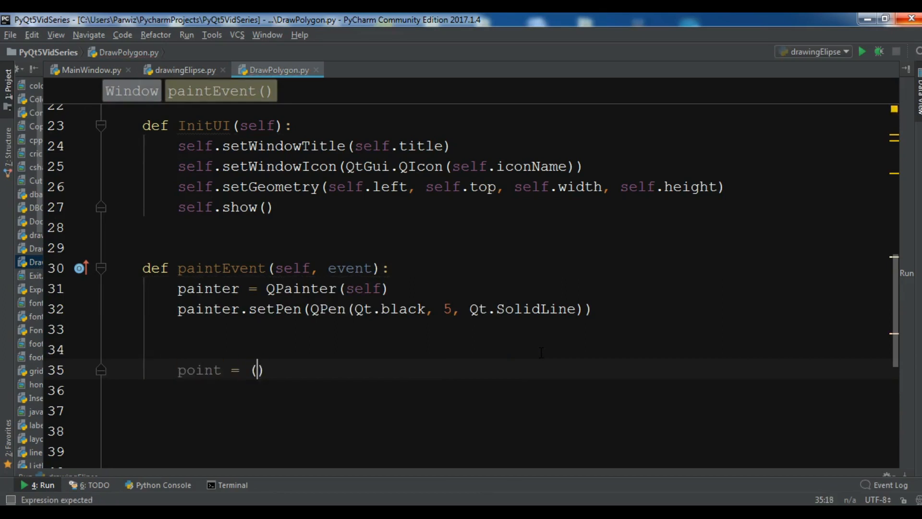
pyautogui.write('[')
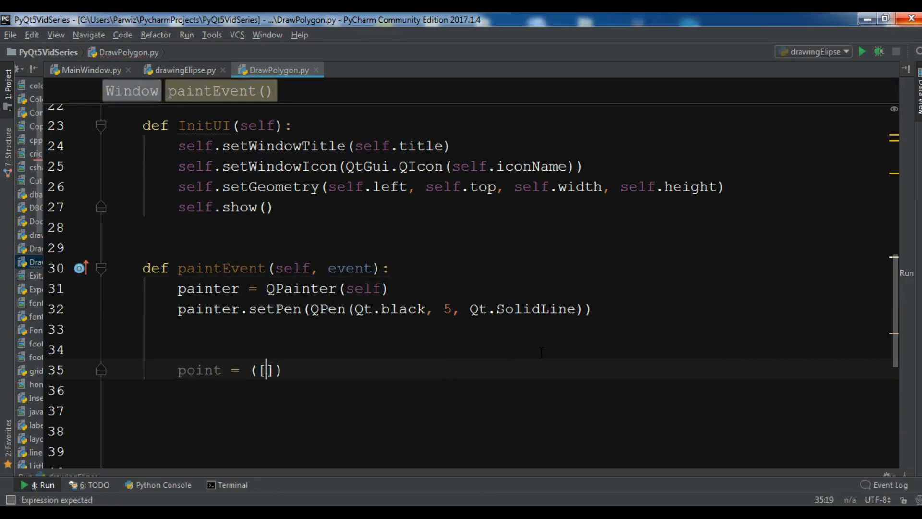
pyautogui.press('enter')
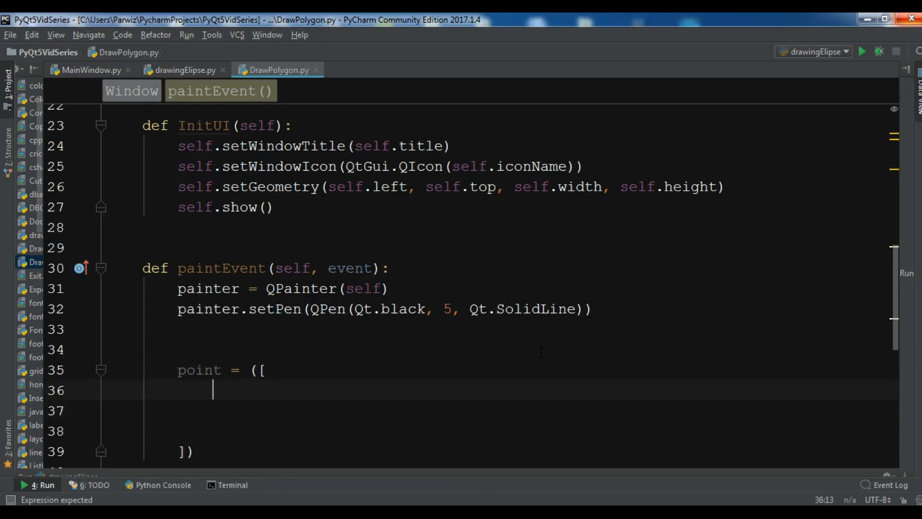
pyautogui.write('QPoint(')
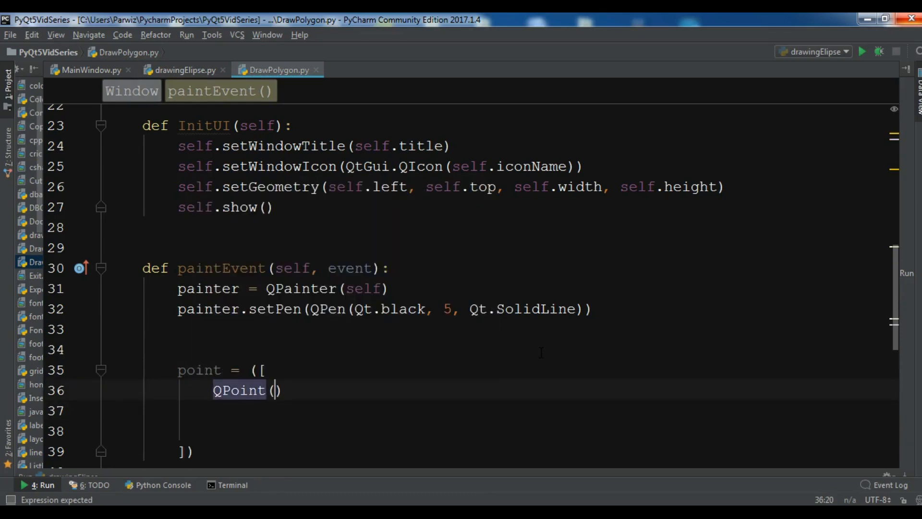
pyautogui.write('10,10')
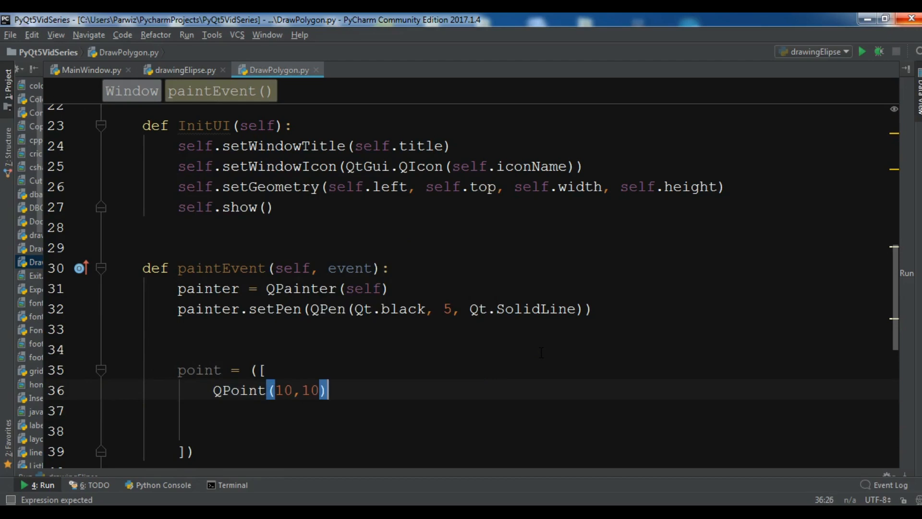
pyautogui.write(',')
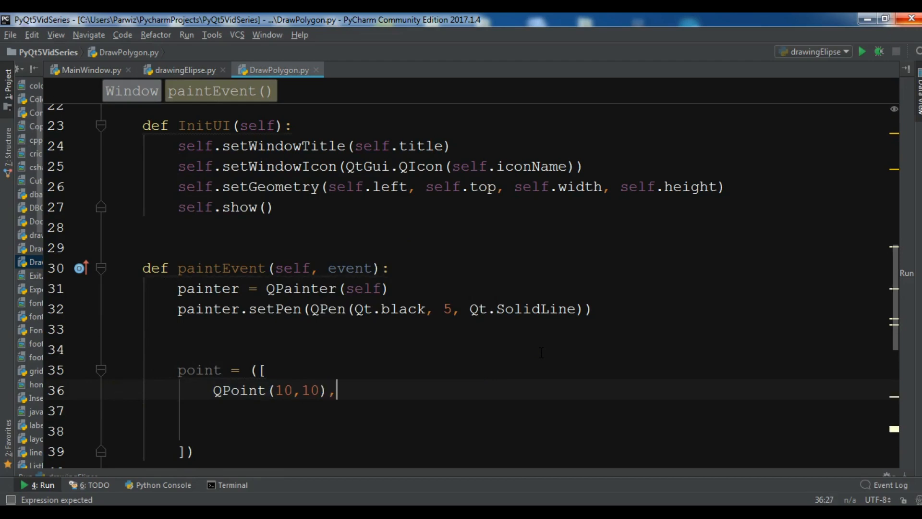
pyautogui.write('QPoint')
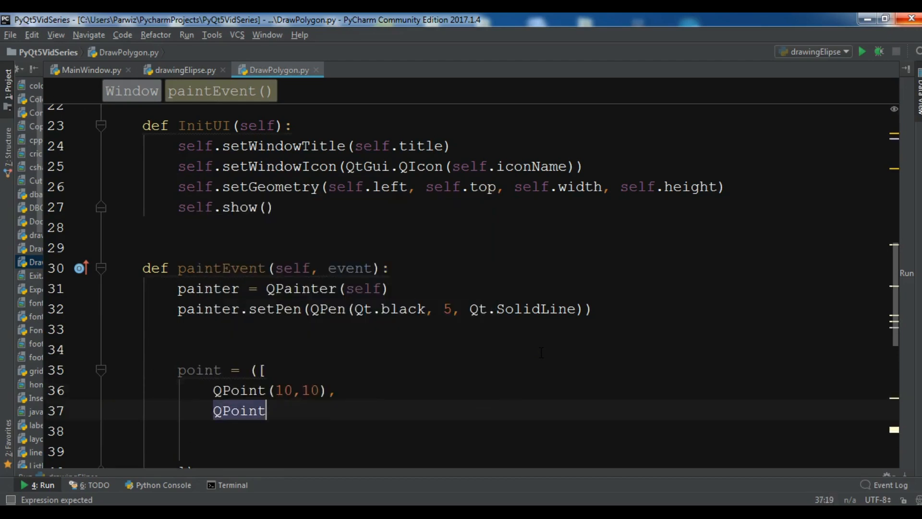
pyautogui.write('(10,100),')
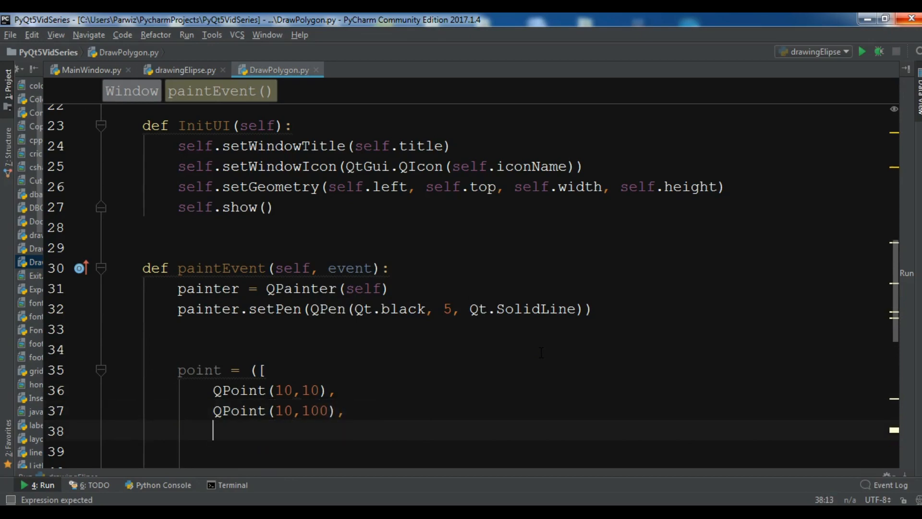
# Add QPoint(100,10) and QPoint(100,100) and close the list with ])
pyautogui.write('QPoint(')
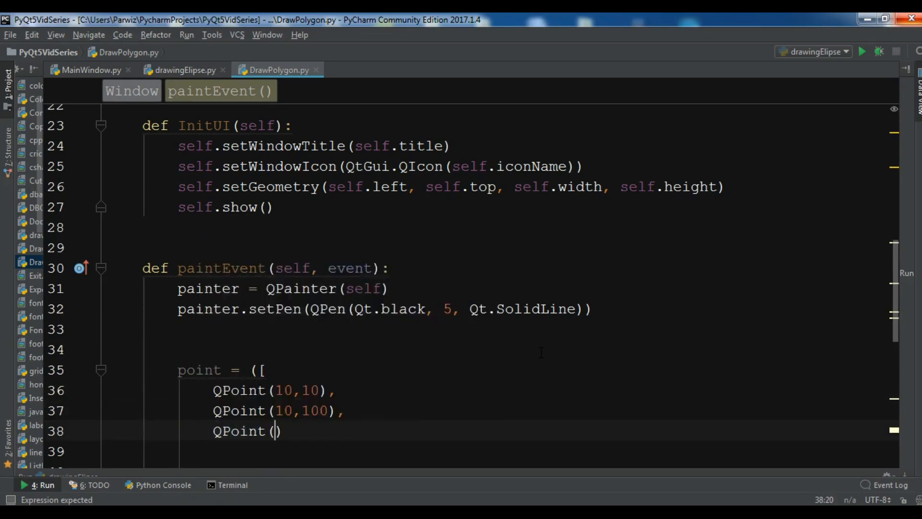
pyautogui.write('100')
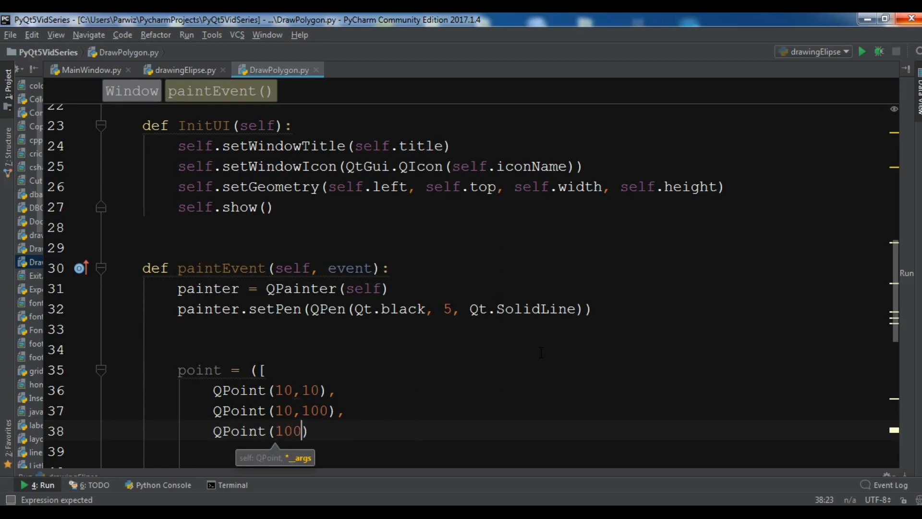
pyautogui.write(',10).')
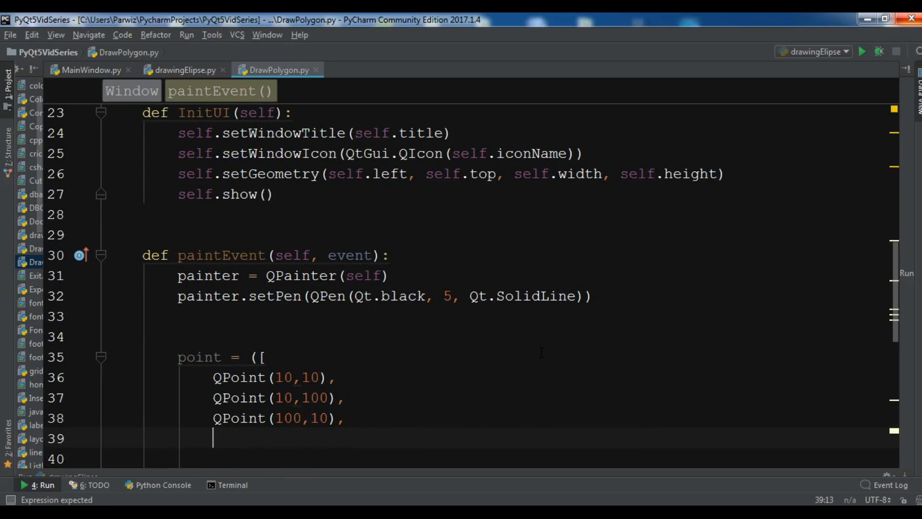
pyautogui.write('QPoint')
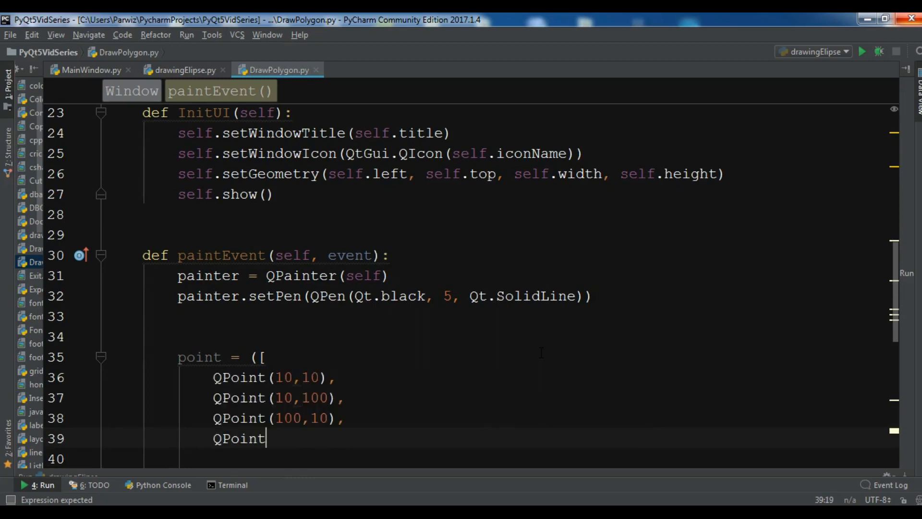
pyautogui.write('(100,100)')
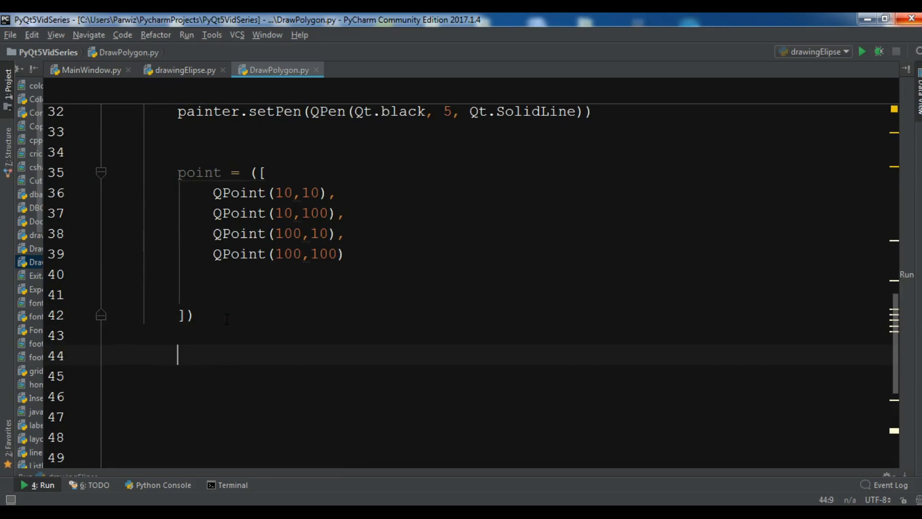
# Call painter.drawPolygon on the corner list and rename the variable to points
pyautogui.write('painter.')
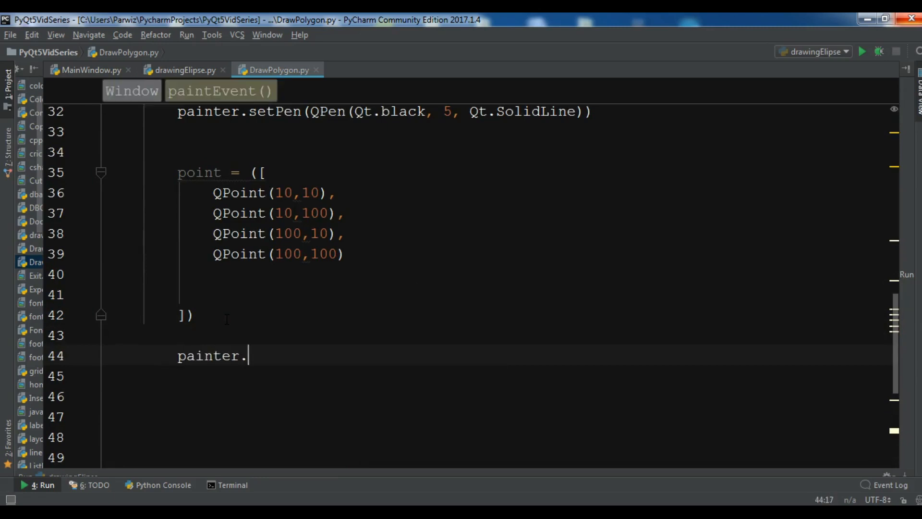
pyautogui.write('dra')
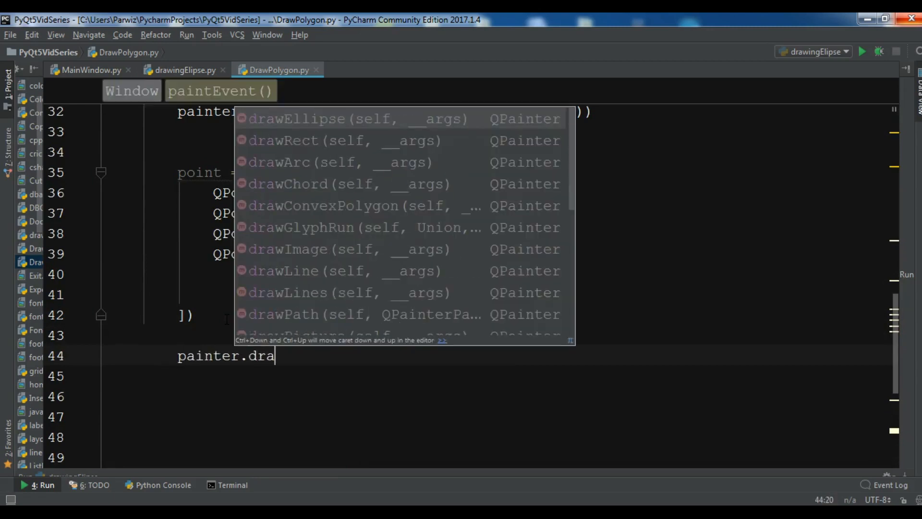
pyautogui.write('Polygon(point')
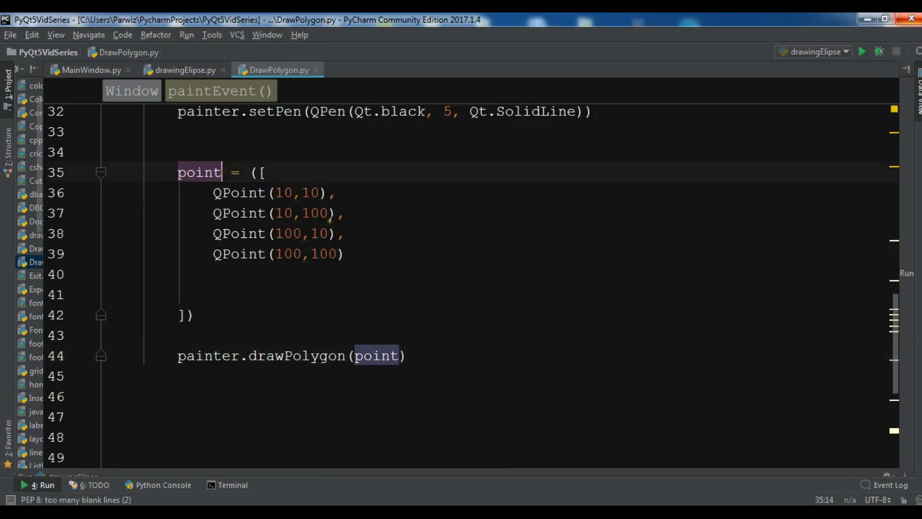
pyautogui.write('s')
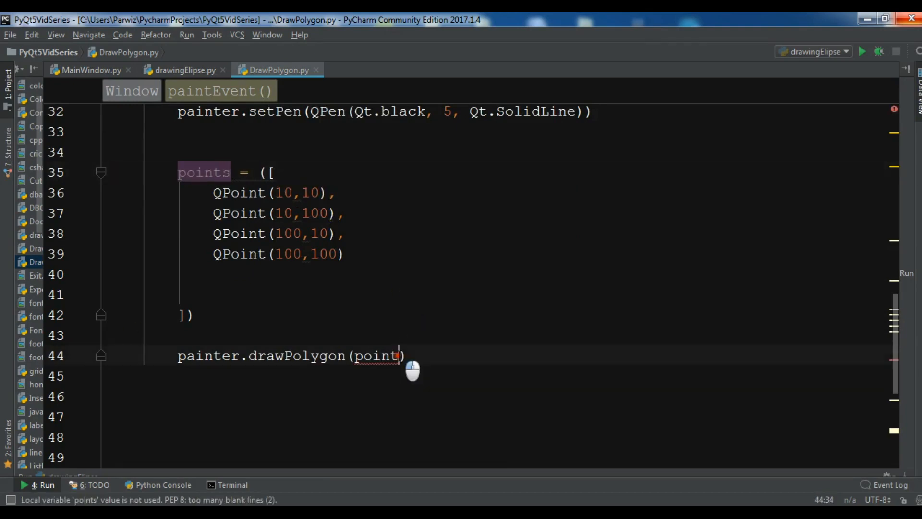
pyautogui.doubleClick(380, 355)
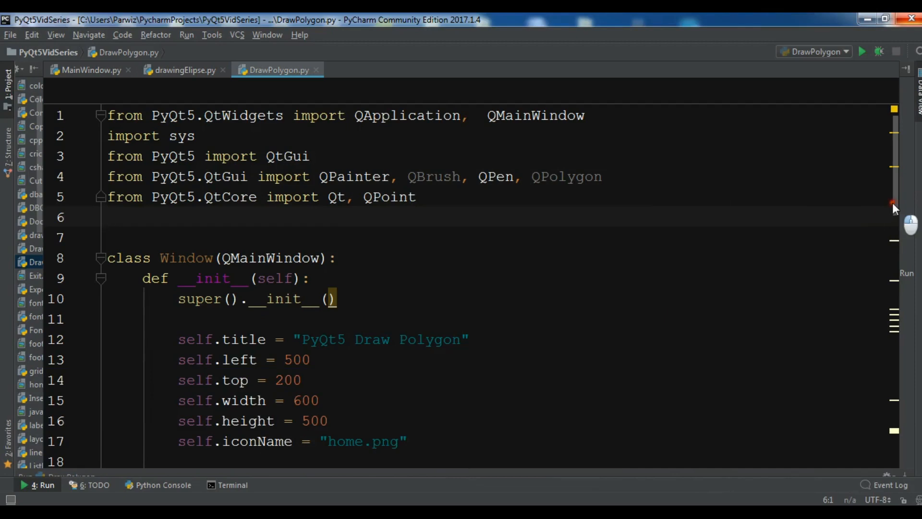
pyautogui.scroll(-3)
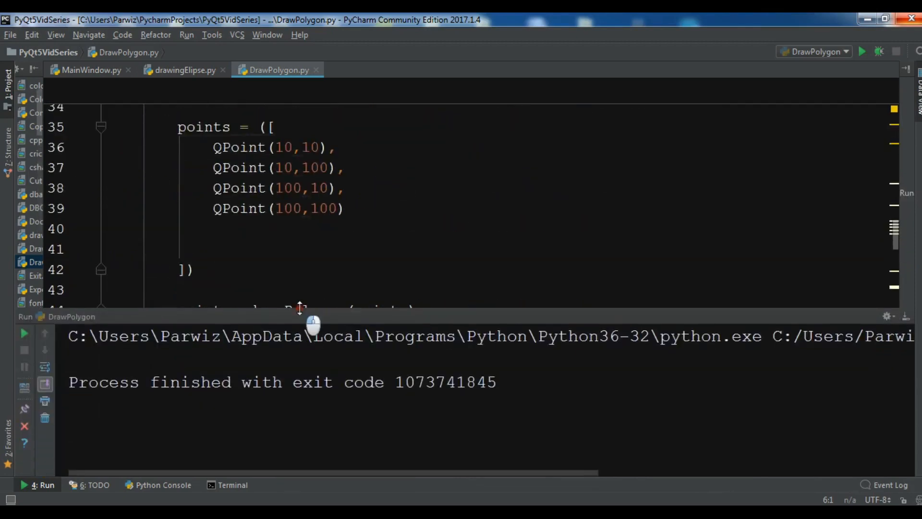
pyautogui.moveTo(312, 308); pyautogui.dragTo(303, 391)
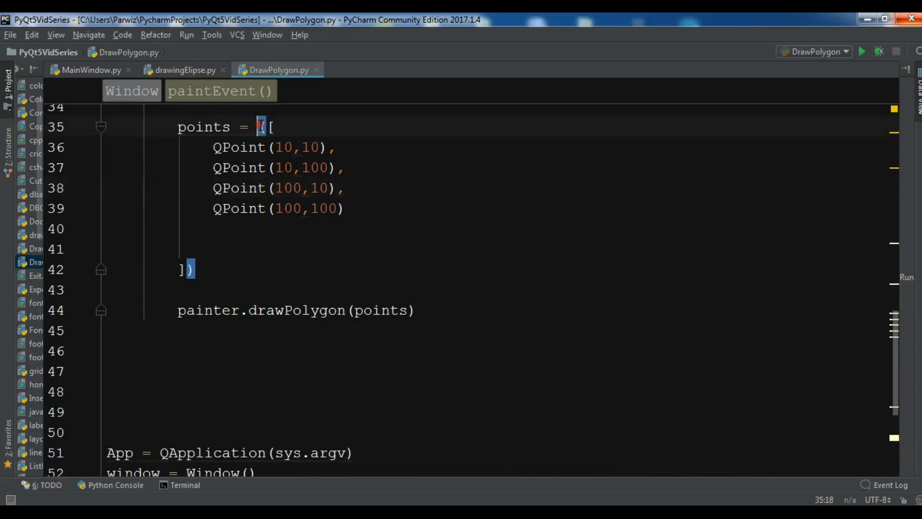
# Wrap the points in QPolygon, run to view the black bowtie, then close the window
pyautogui.write('QPolygon')
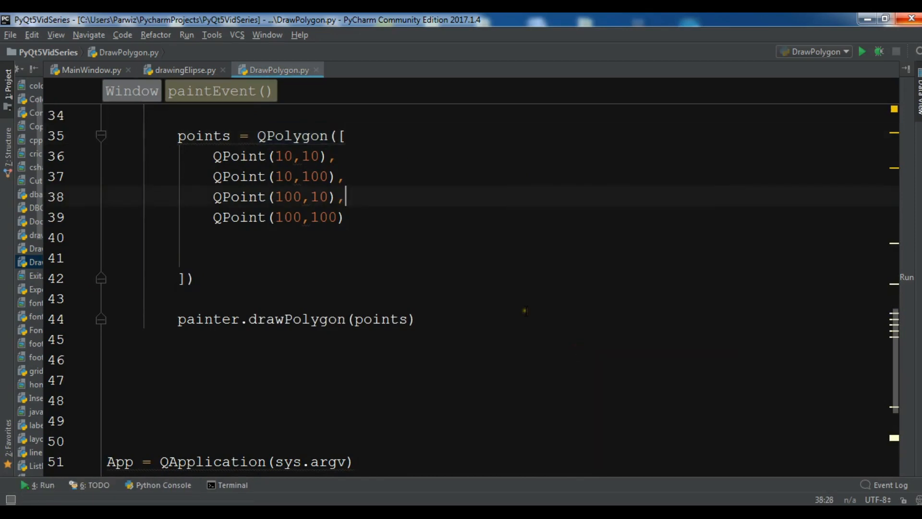
pyautogui.click(862, 52)
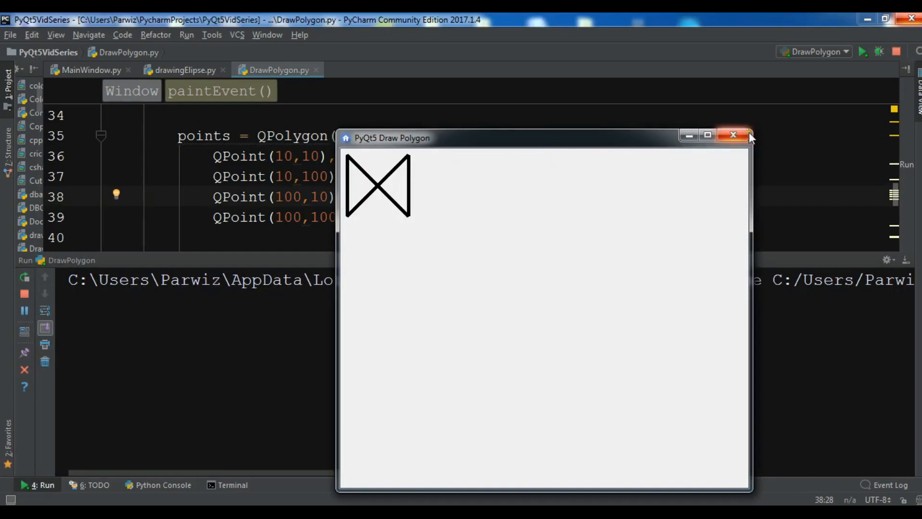
pyautogui.click(734, 134)
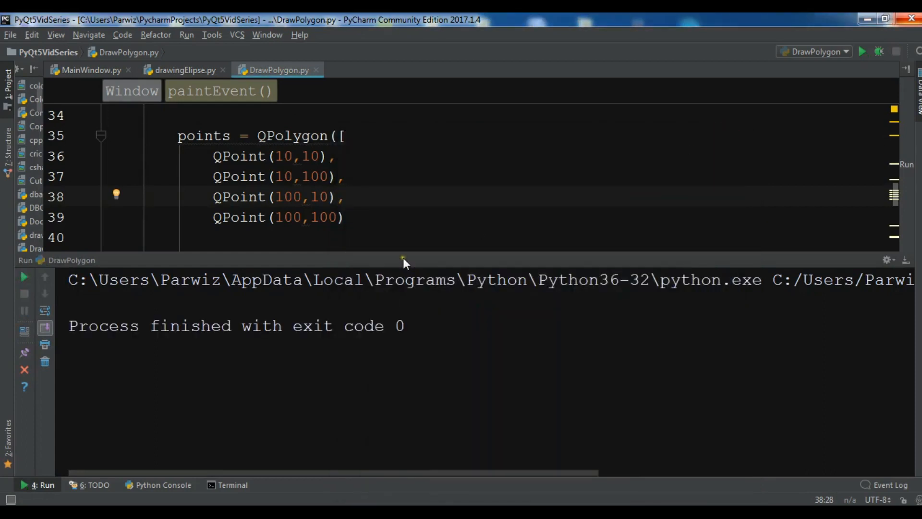
pyautogui.moveTo(403, 260); pyautogui.dragTo(399, 301)
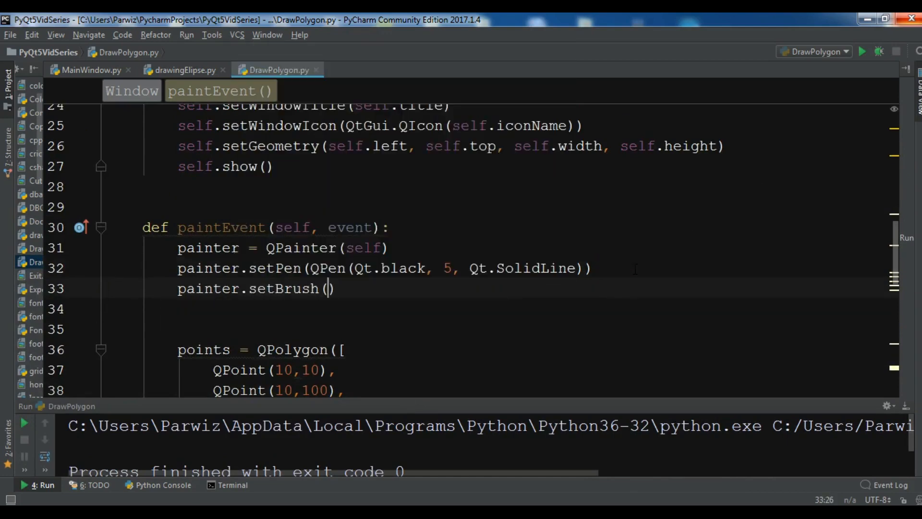
# Set the brush to QBrush(Qt.red, Qt.SolidPattern), then run and close the red bowtie window
pyautogui.write('QBrush')
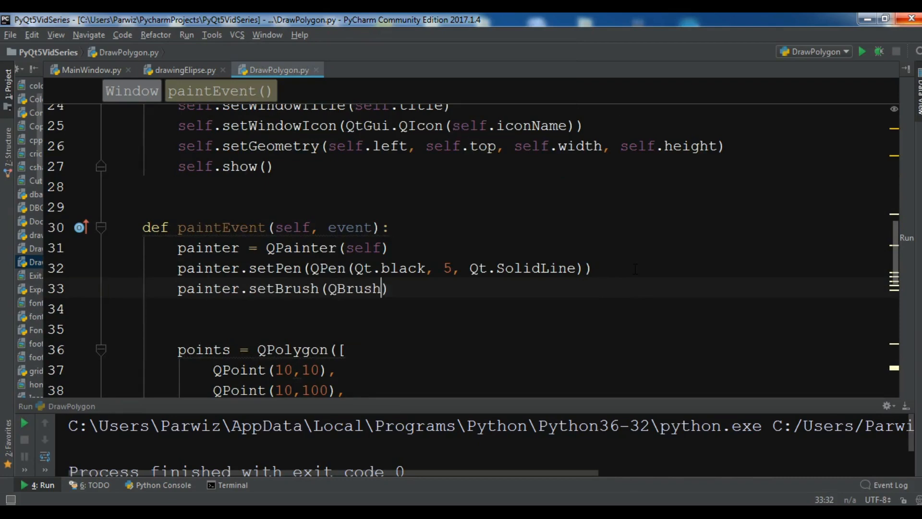
pyautogui.write('Qt')
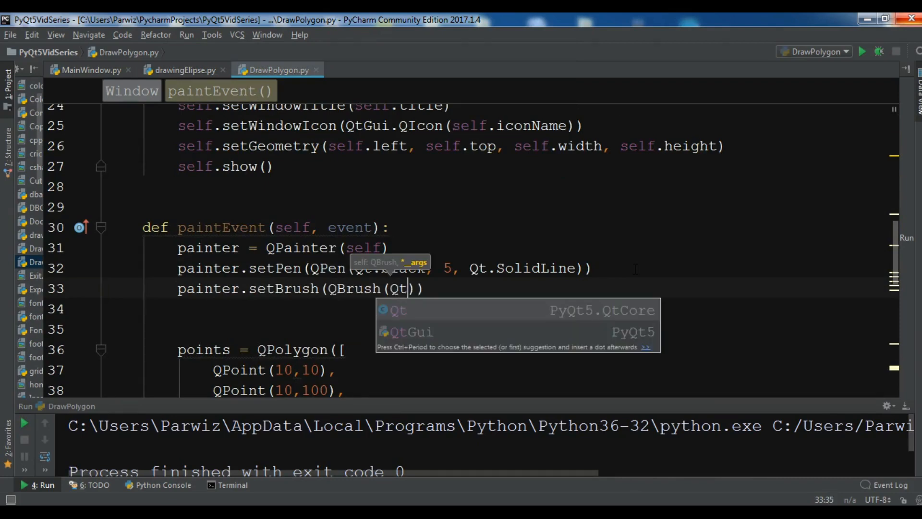
pyautogui.write('.red')
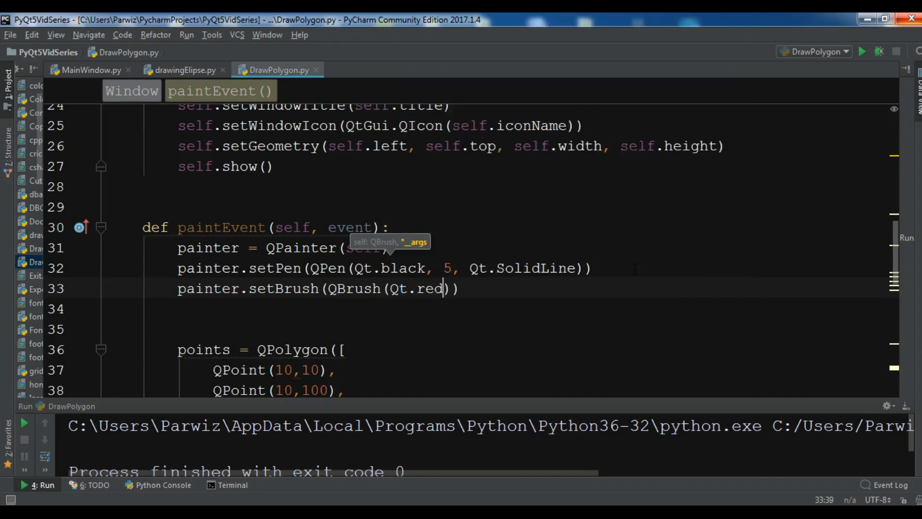
pyautogui.write(', Q')
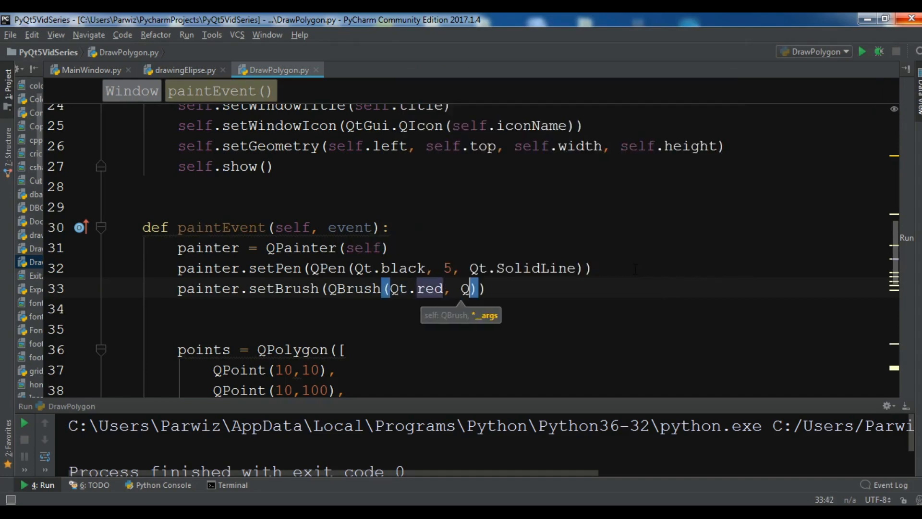
pyautogui.write('T.')
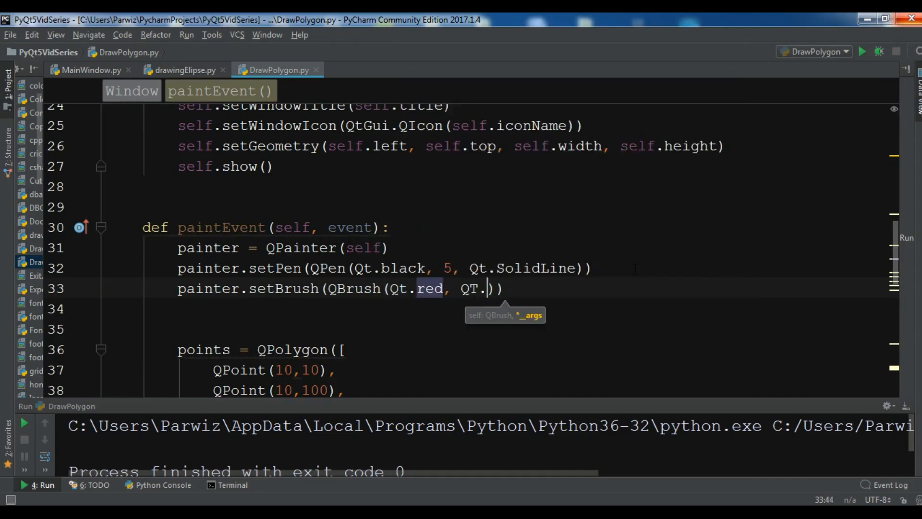
pyautogui.write('S')
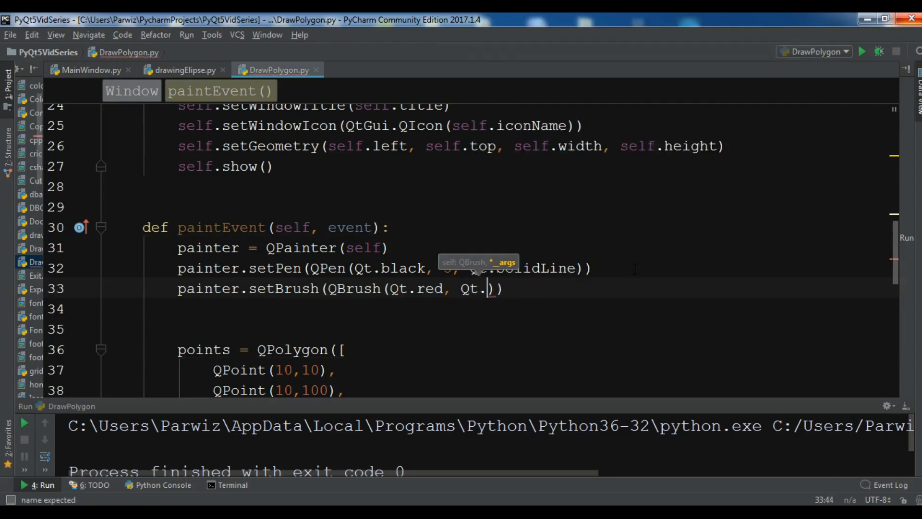
pyautogui.write('SolidPattern')
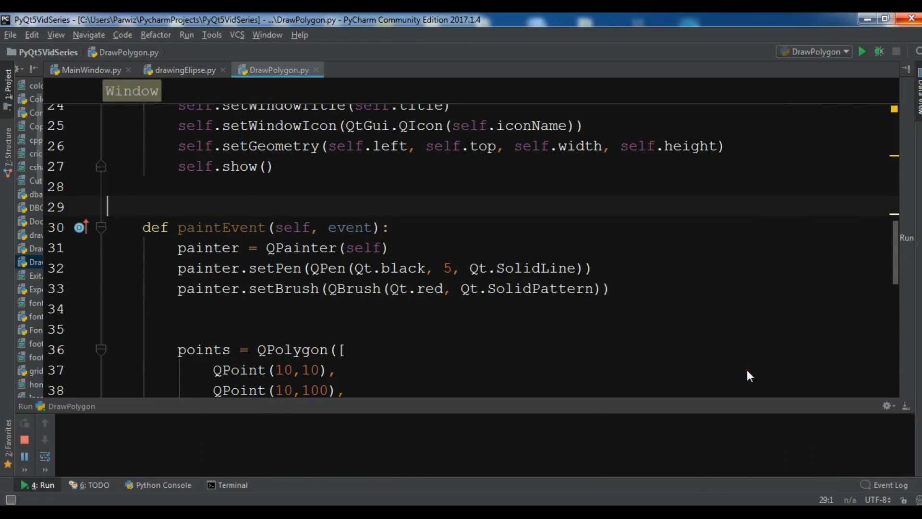
pyautogui.click(862, 52)
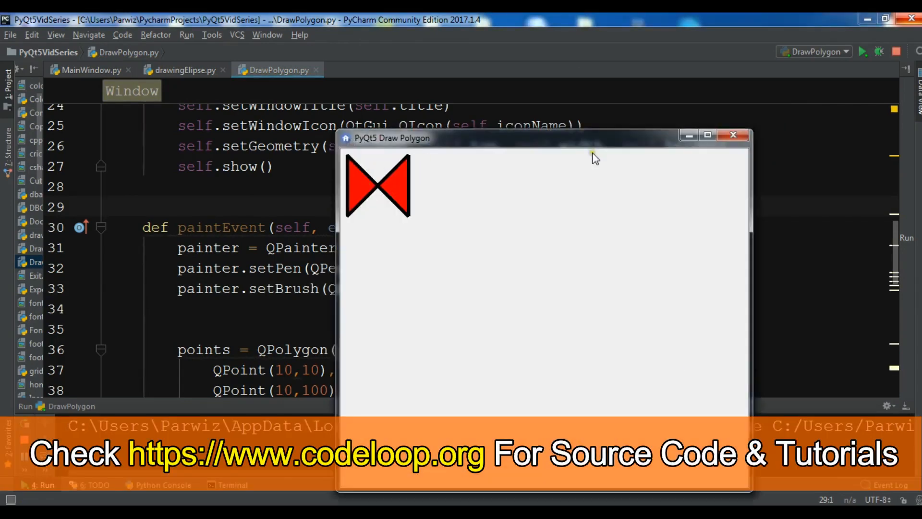
pyautogui.click(732, 135)
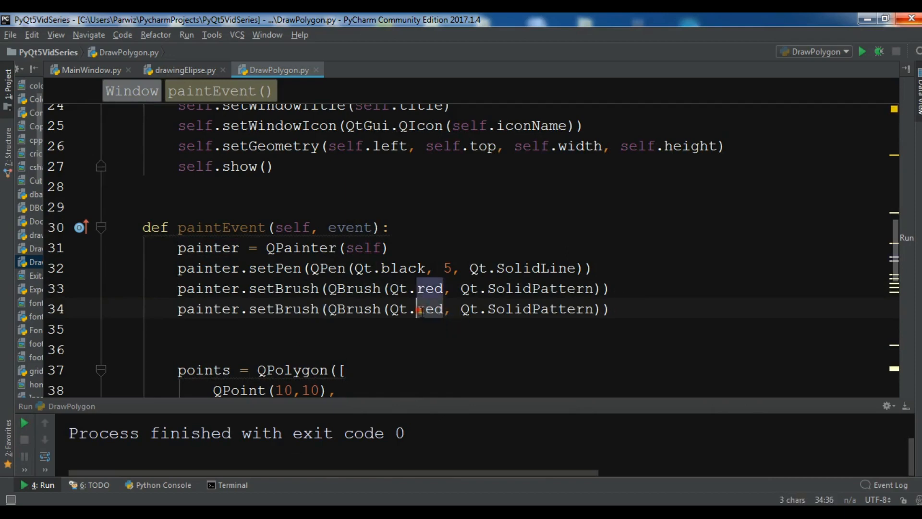
# Change the duplicated brush to QBrush(Qt.green, Qt.VerPattern) and run the script
pyautogui.write('green')
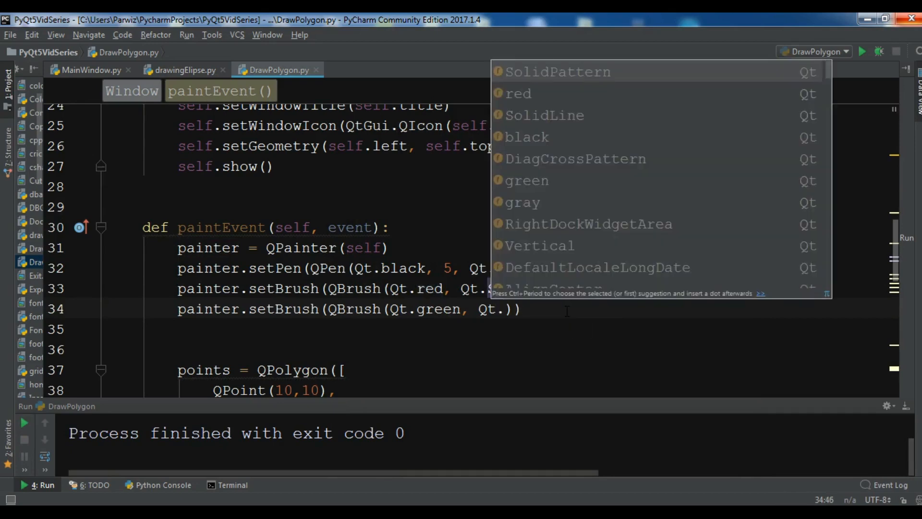
pyautogui.write('VerPattern')
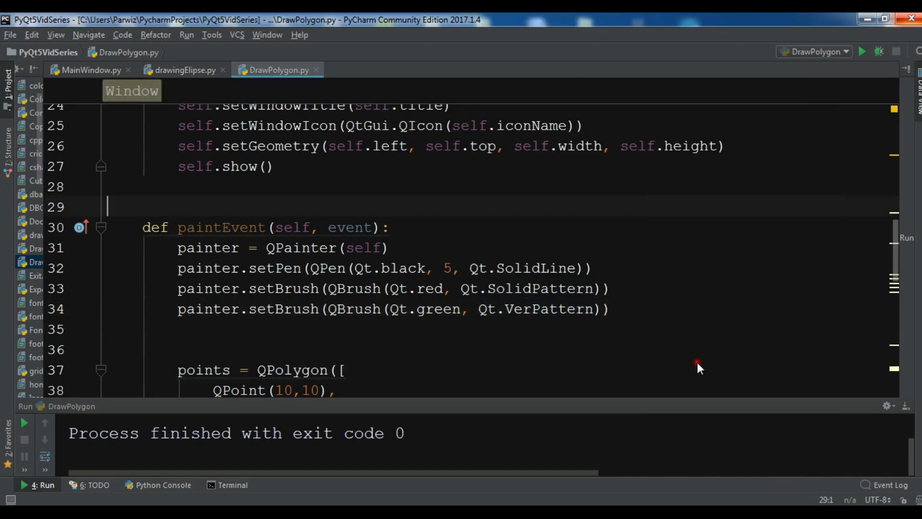
pyautogui.click(863, 52)
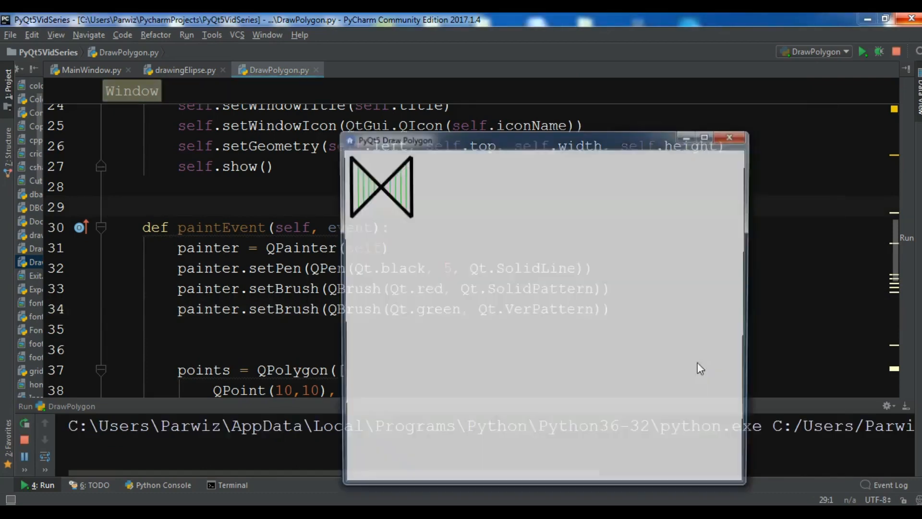